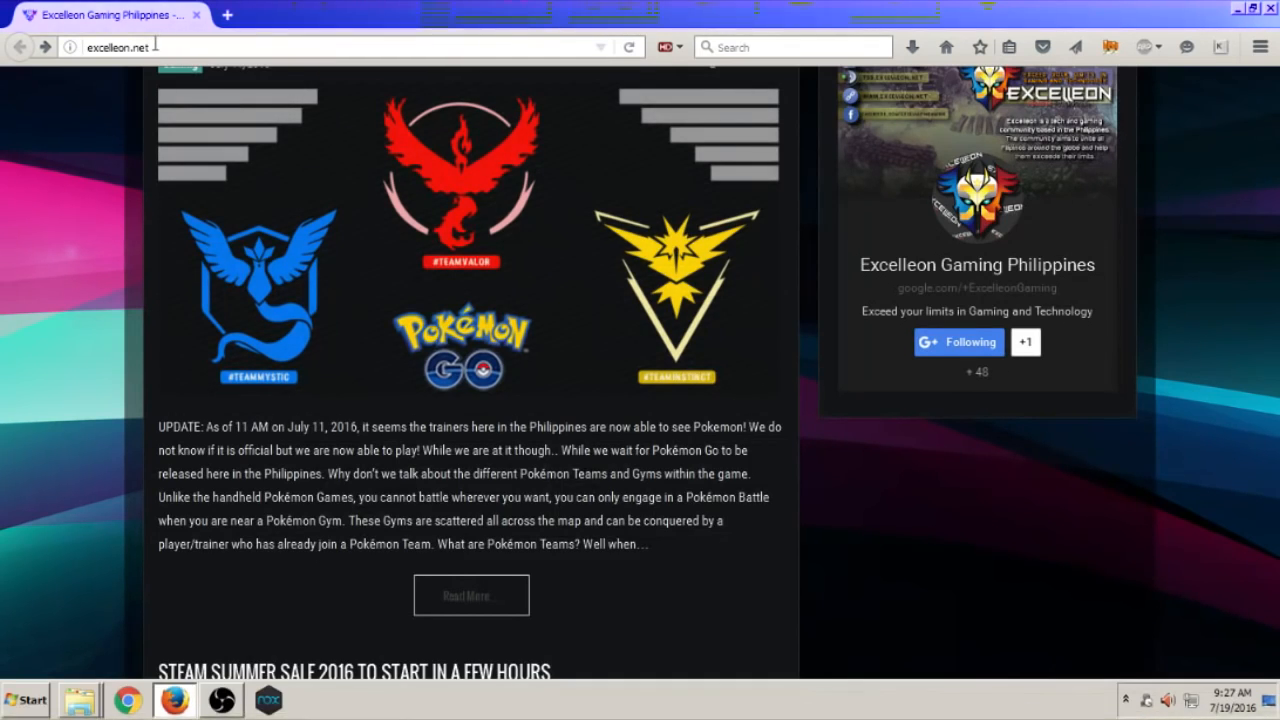
Navigate Firefox to en.bignox.com, the Nox App Player site
left_click(120, 46)
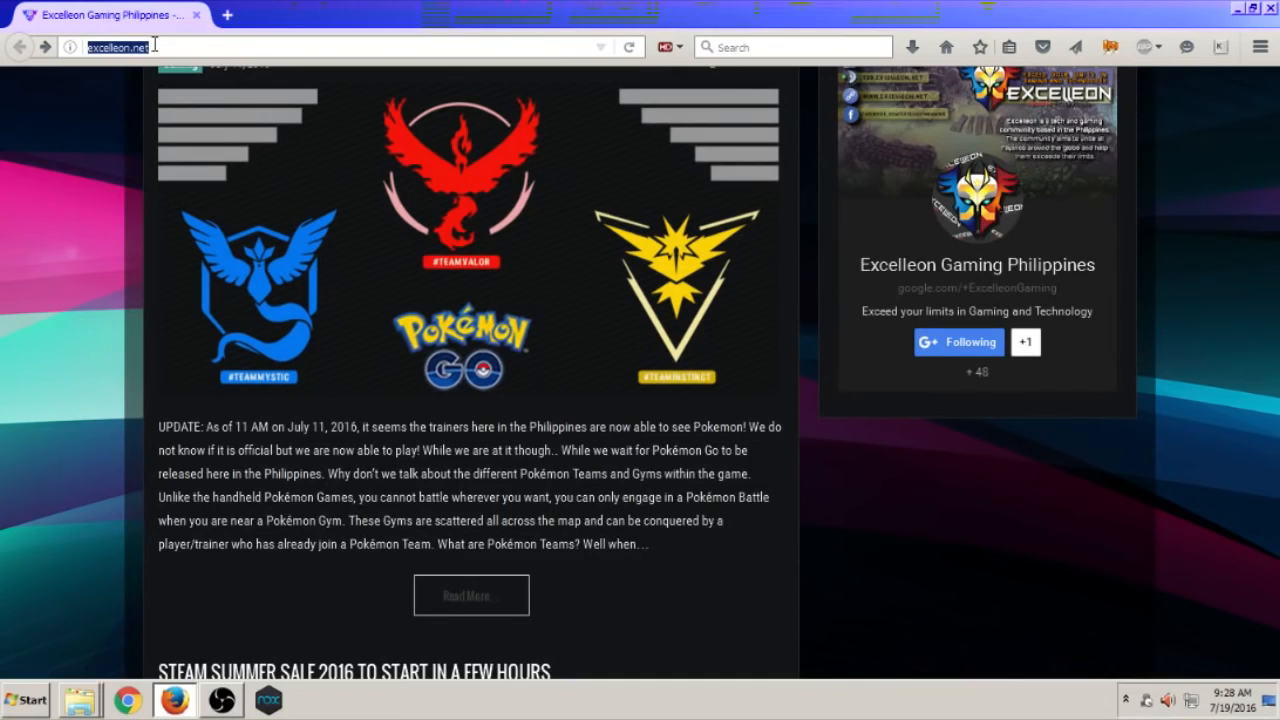
type("en.bignox.com/pokemongo")
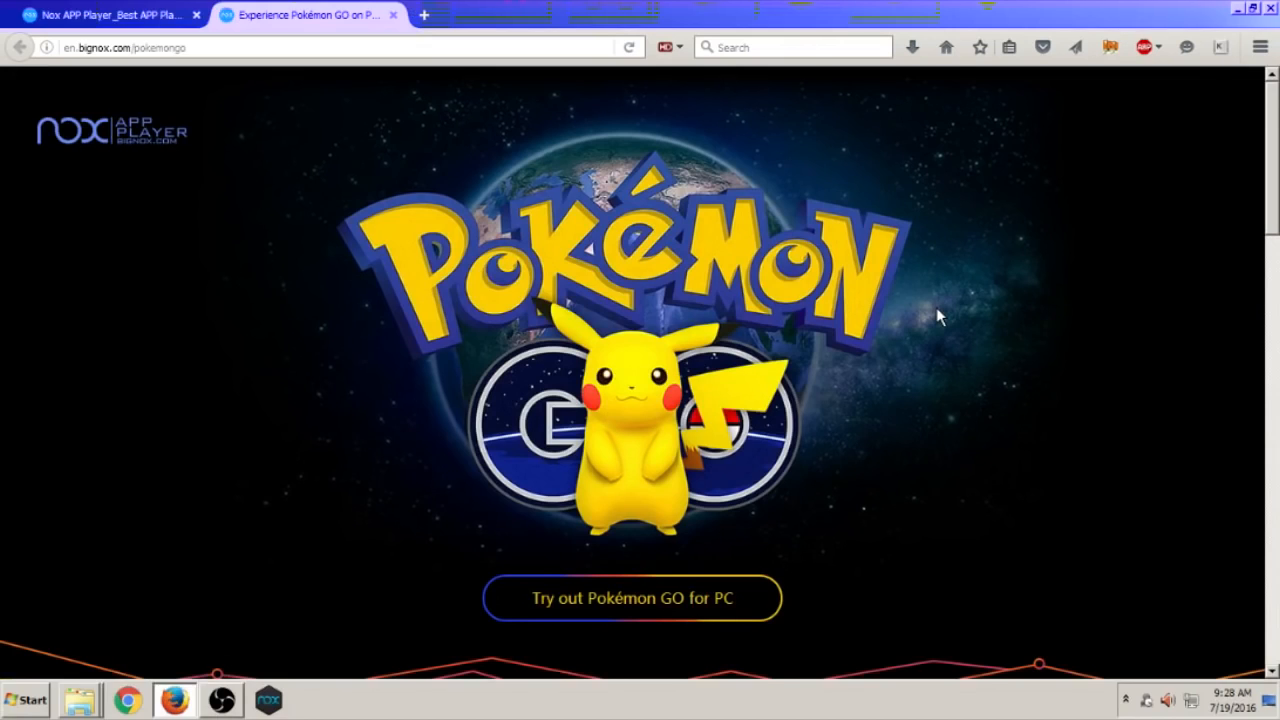
mouse_move(795, 252)
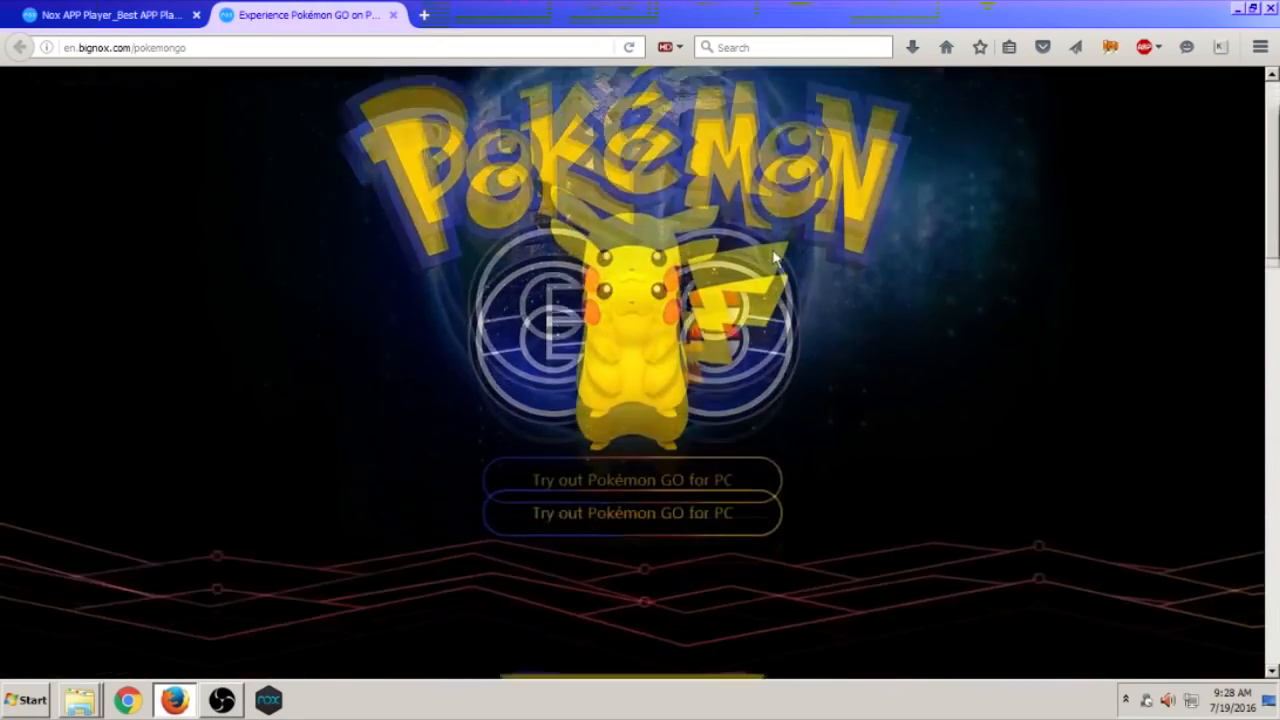
Scroll the Nox Pokémon GO page down to its installation Steps section
scroll("down", 3)
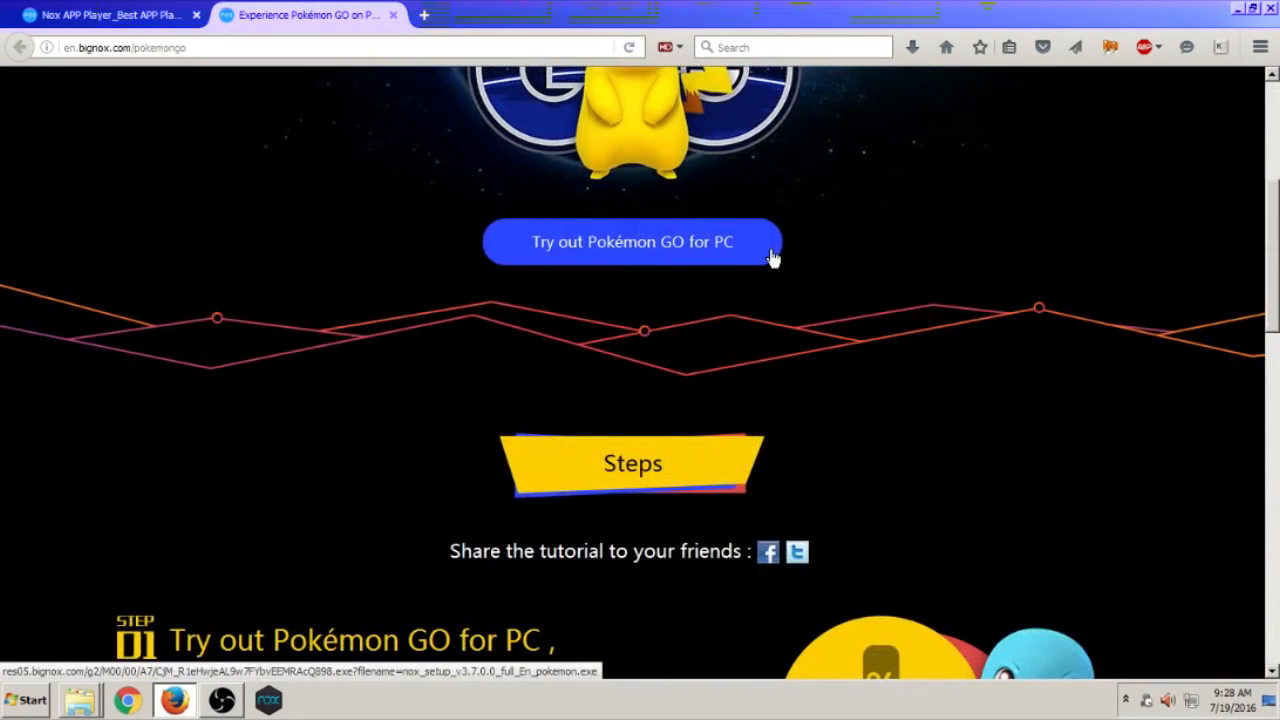
mouse_move(863, 244)
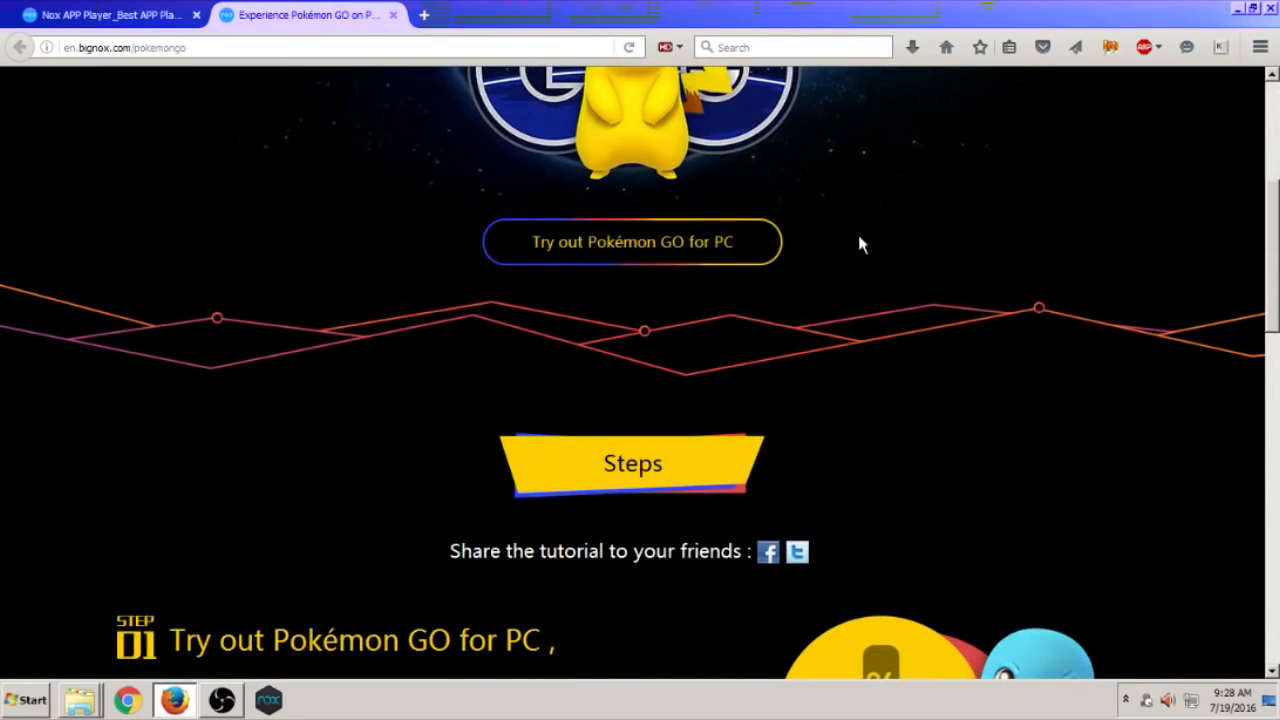
scroll("down", 3)
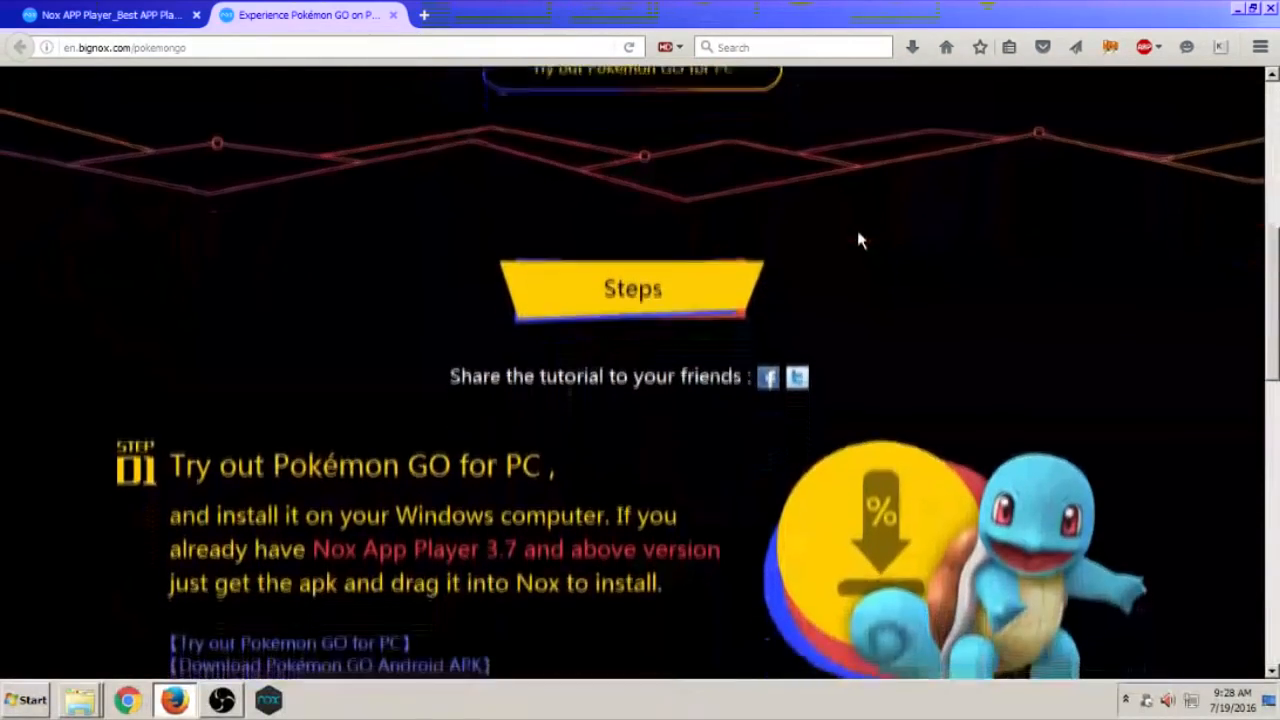
scroll("up", 3)
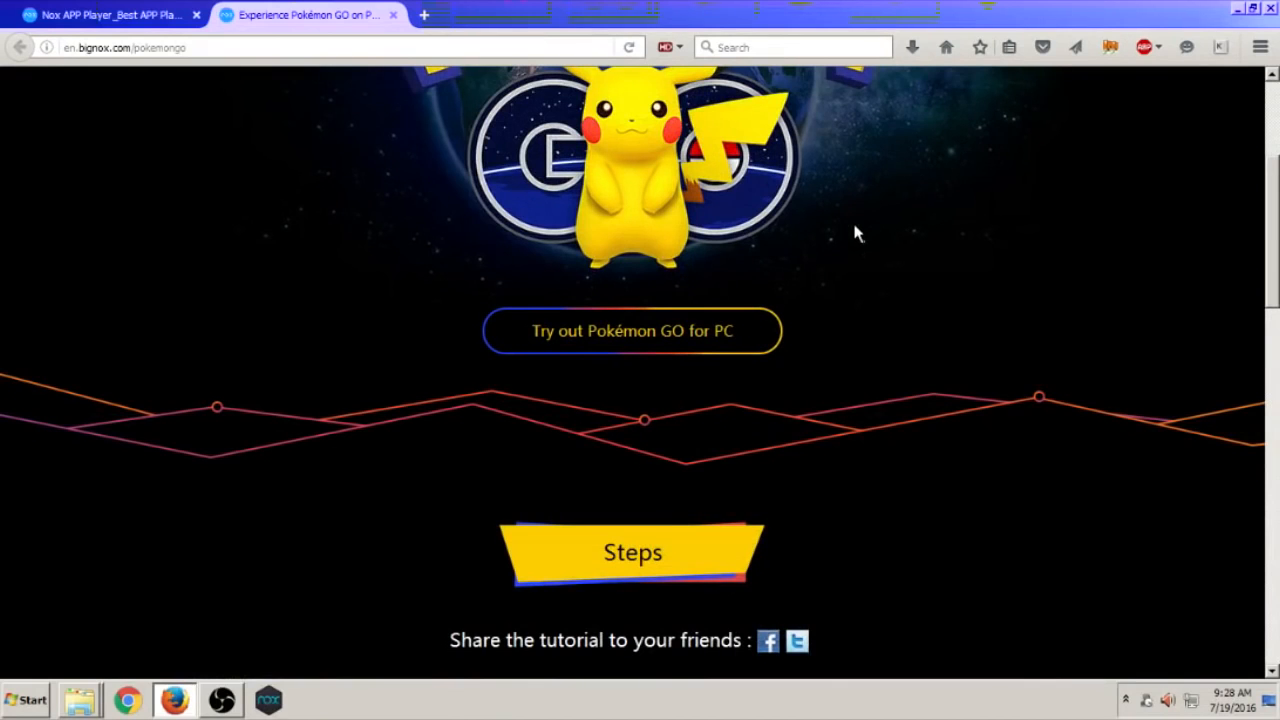
scroll("down", 3)
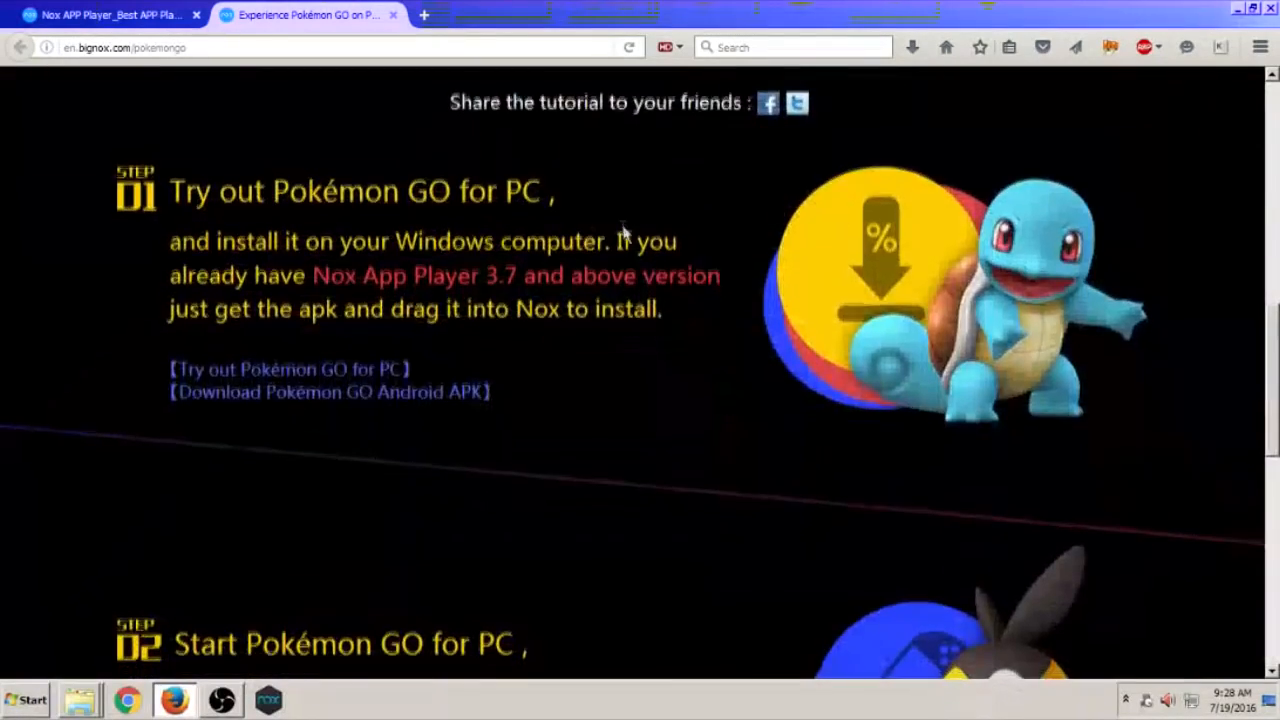
scroll("down", 3)
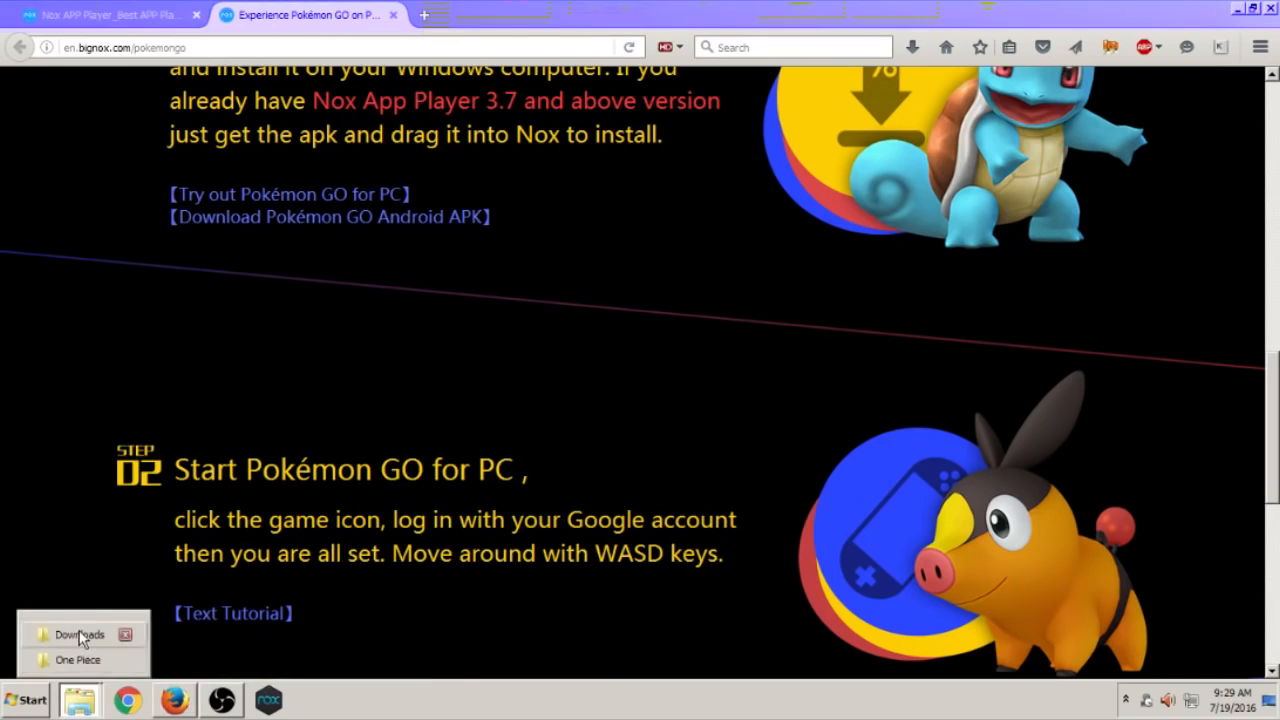
Launch the Nox Pokémon setup .exe from Downloads, then ask to quit the installer
left_click(80, 634)
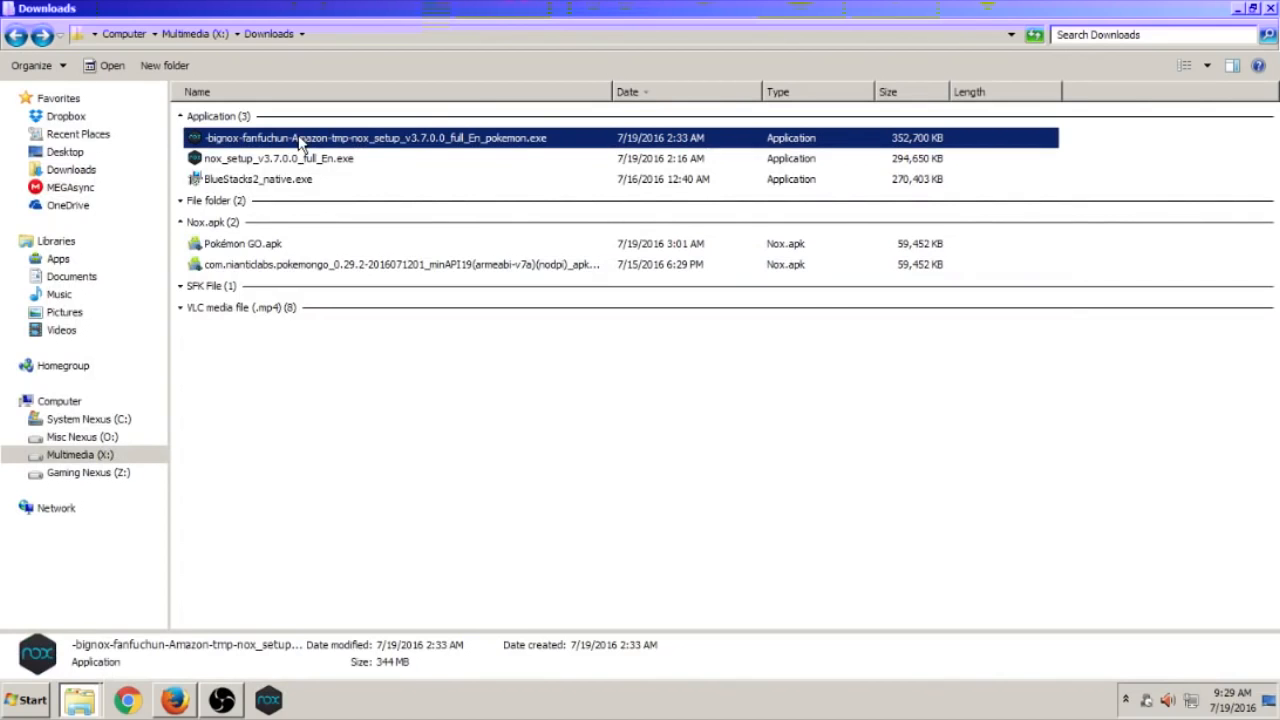
double_click(375, 137)
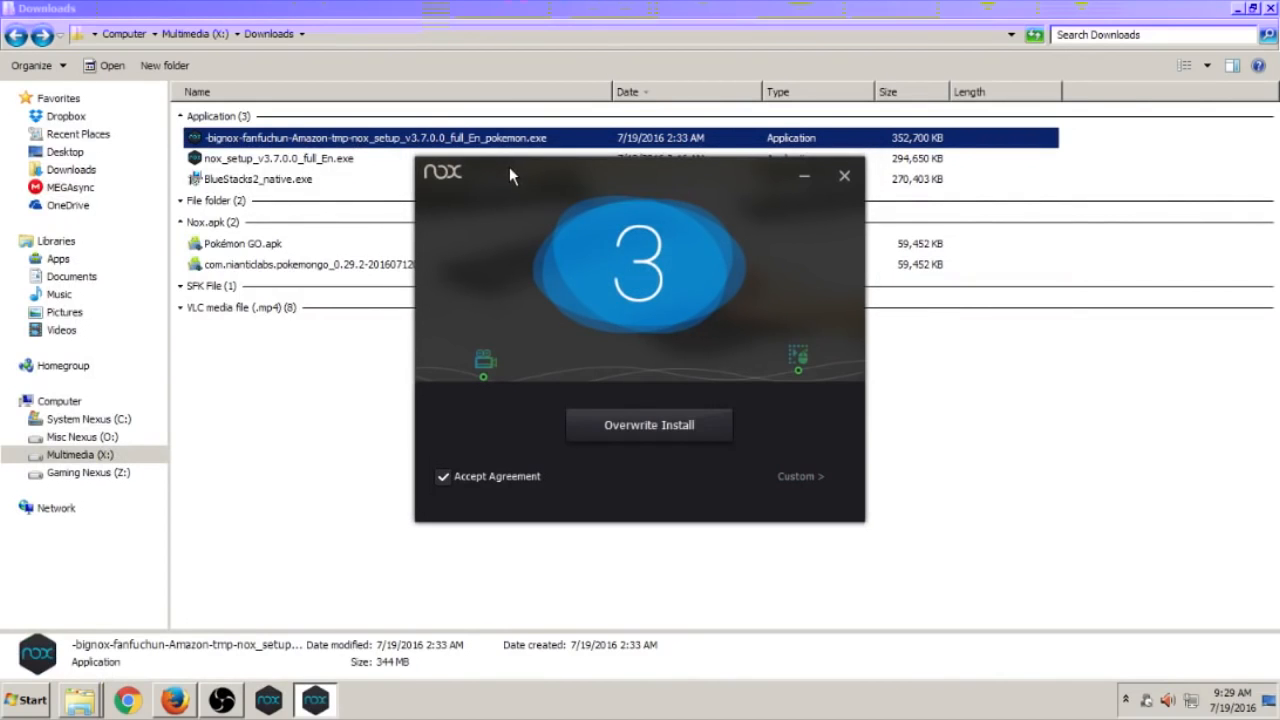
mouse_move(605, 198)
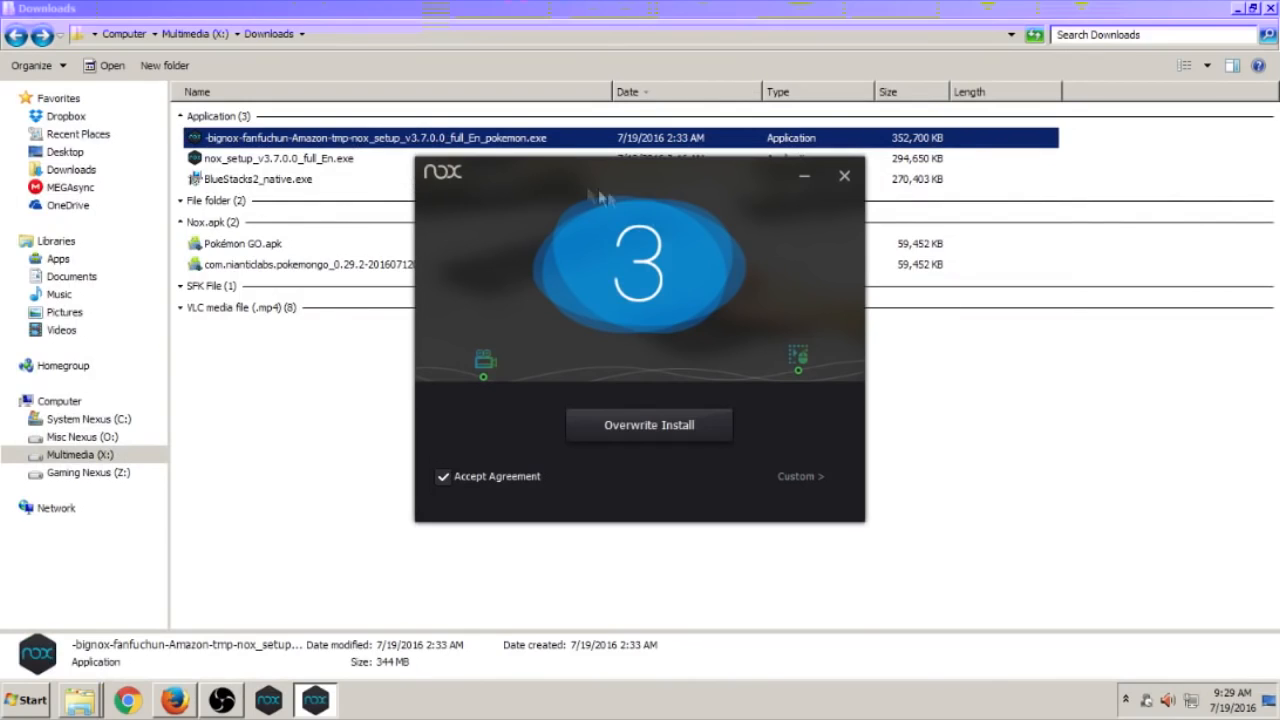
mouse_move(675, 250)
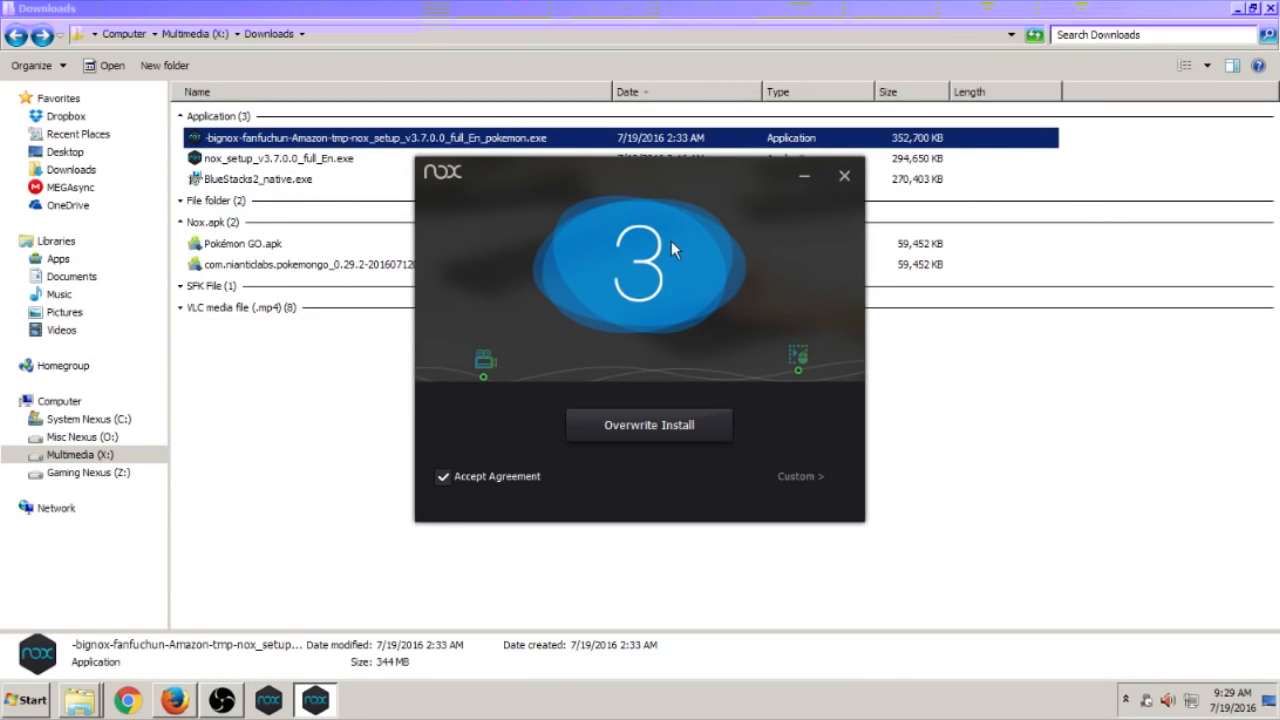
mouse_move(613, 147)
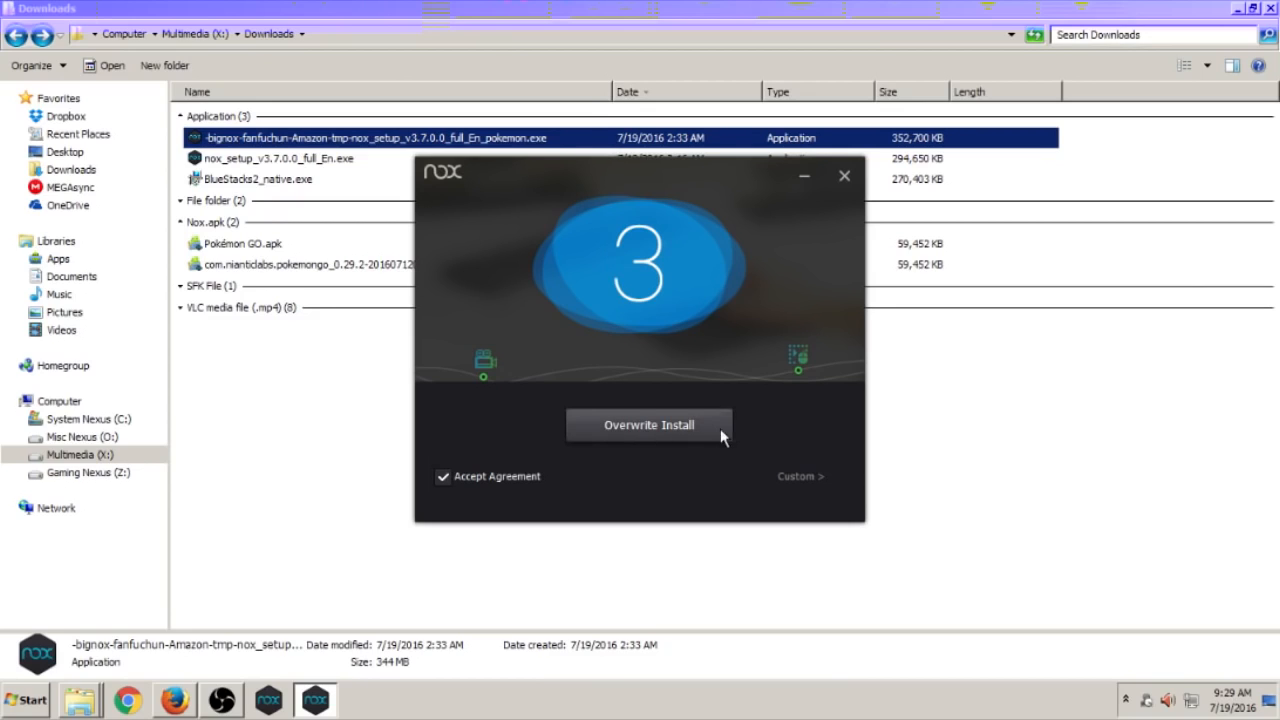
mouse_move(598, 327)
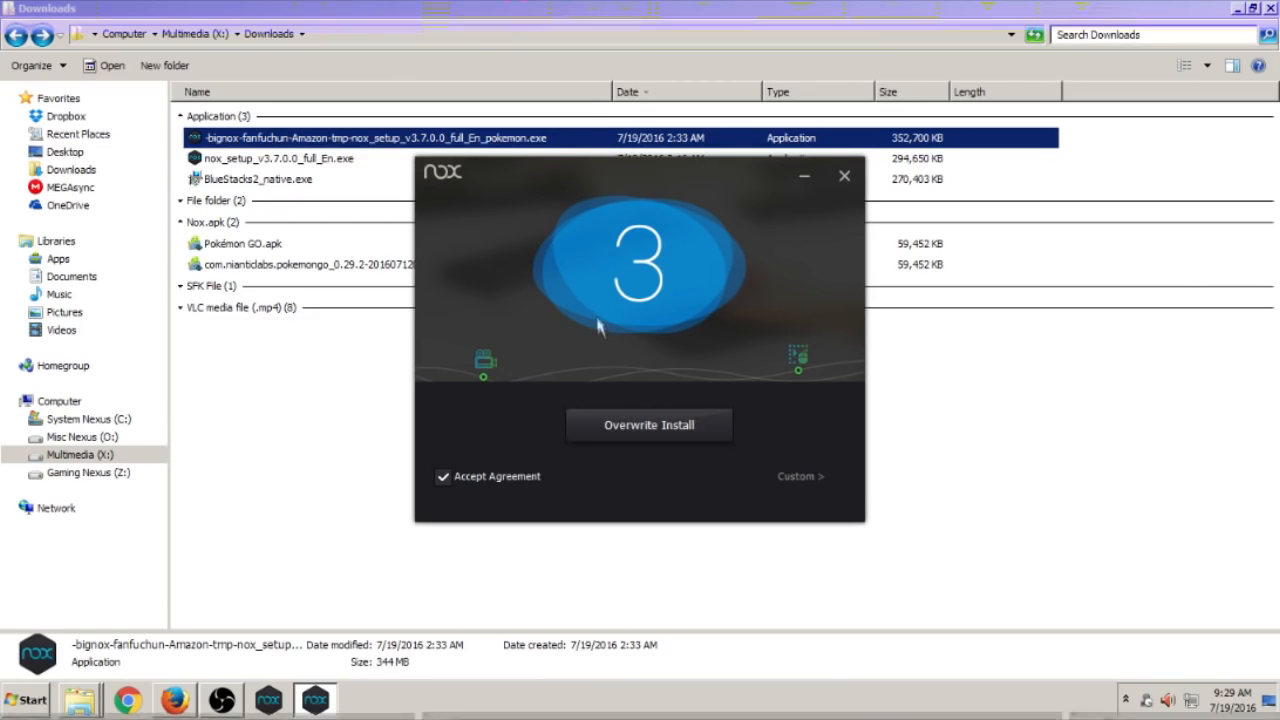
mouse_move(618, 285)
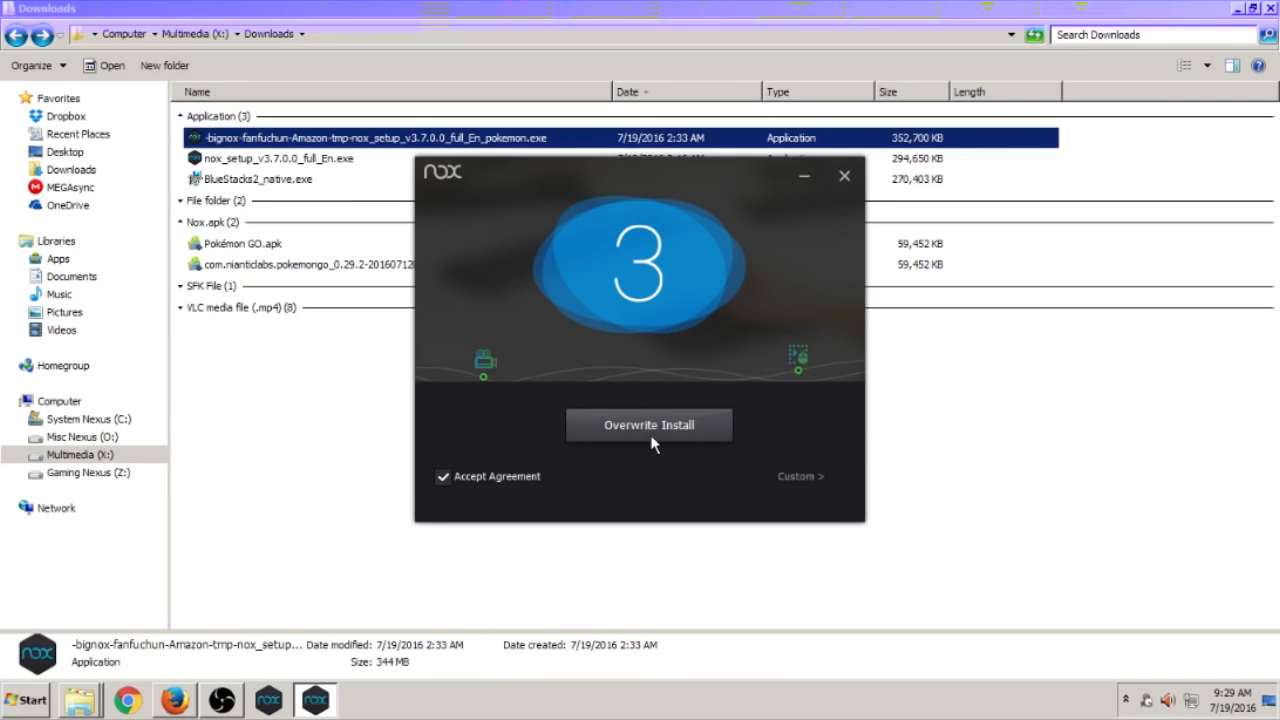
mouse_move(435, 373)
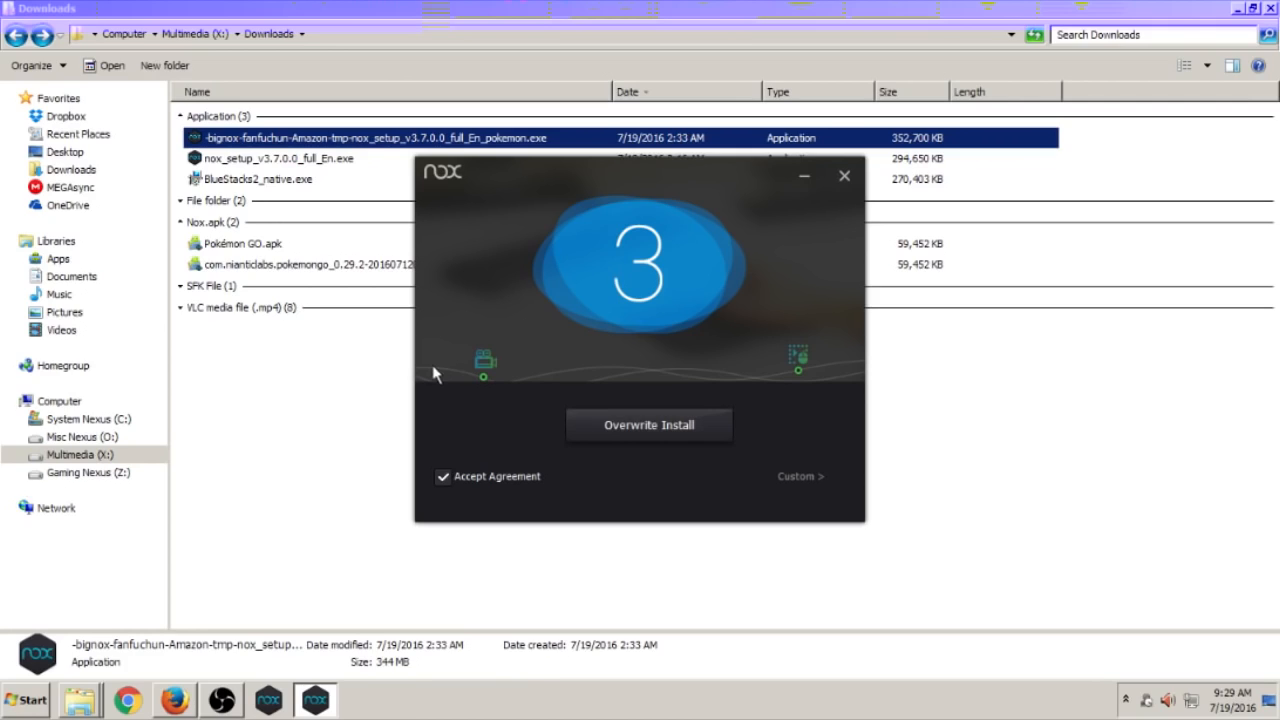
mouse_move(611, 262)
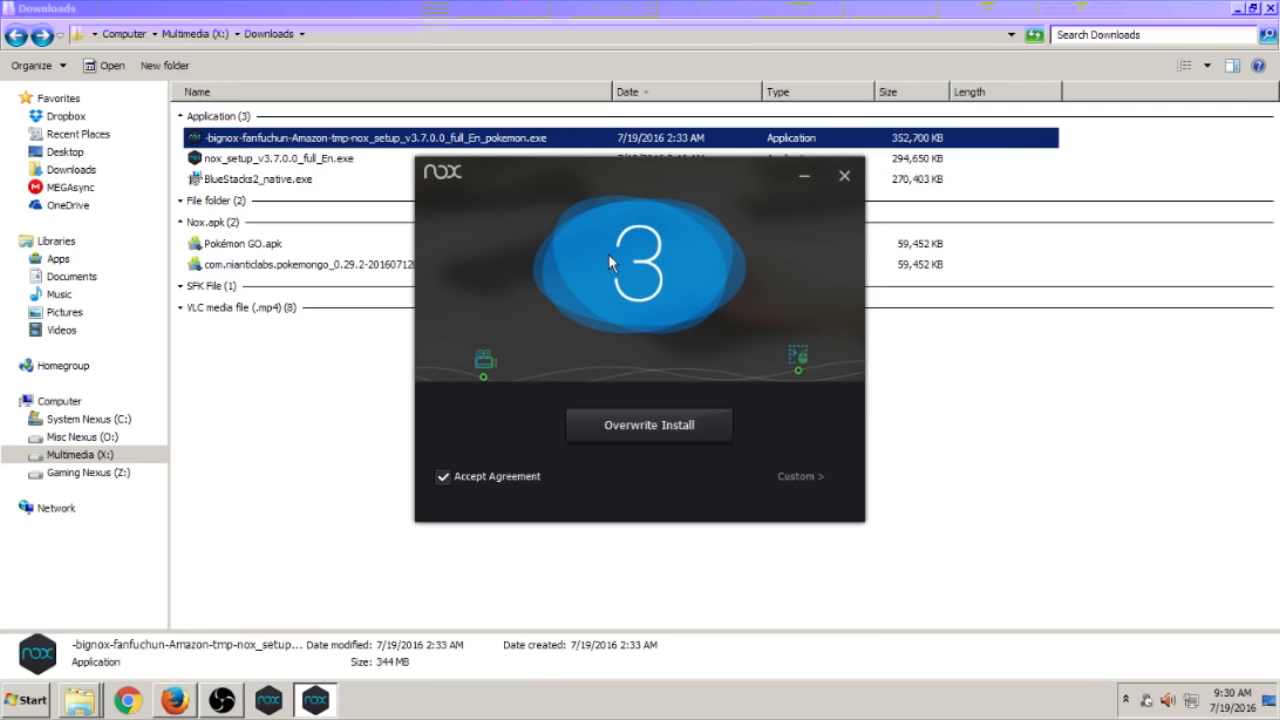
mouse_move(528, 345)
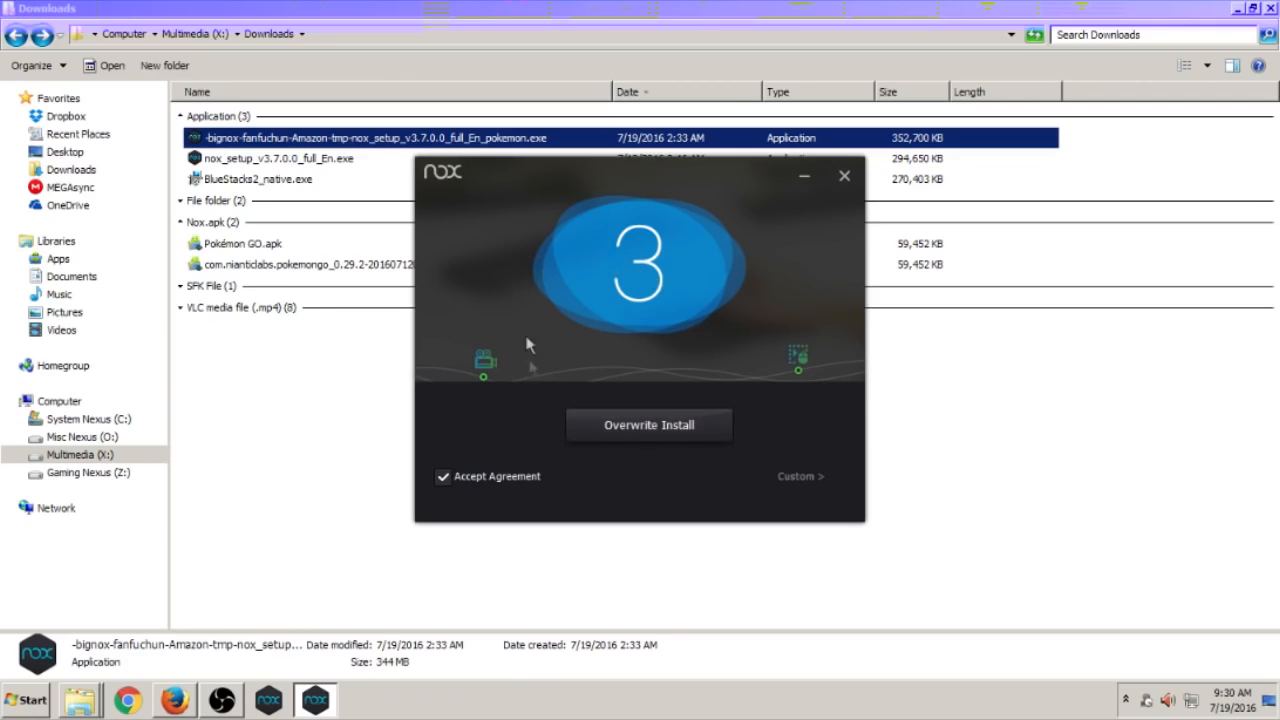
mouse_move(588, 283)
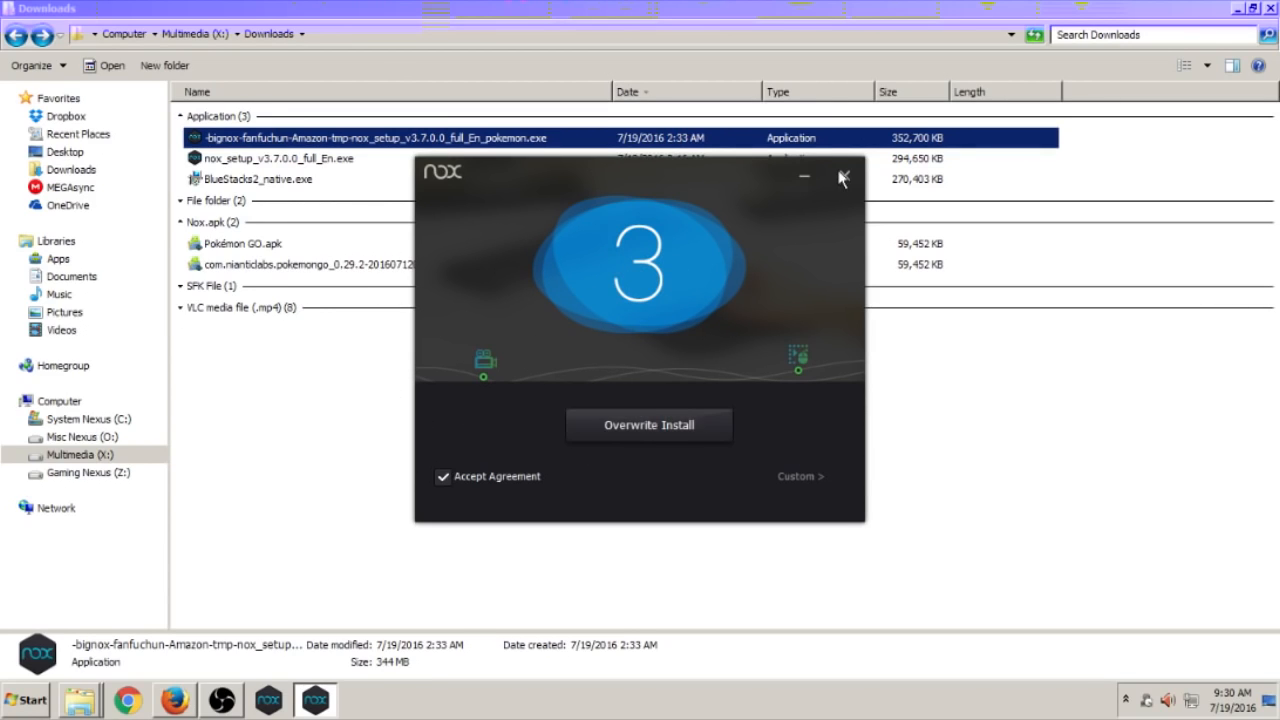
left_click(843, 177)
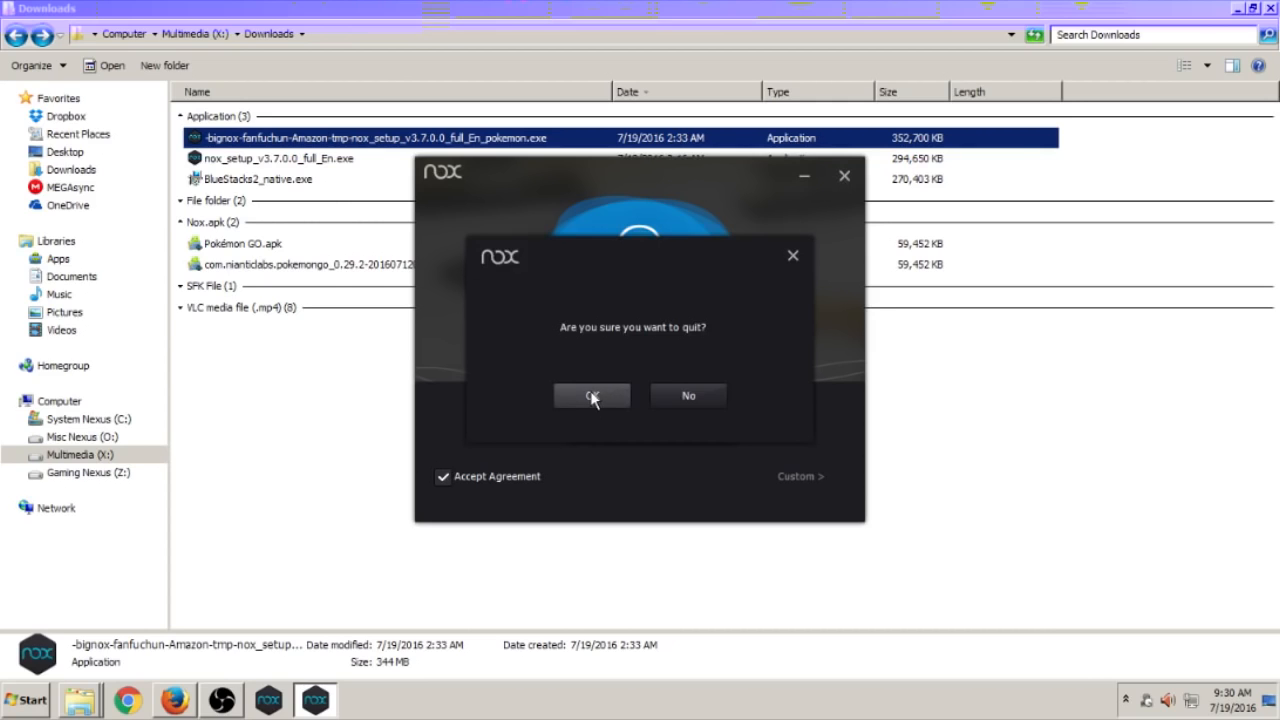
left_click(590, 395)
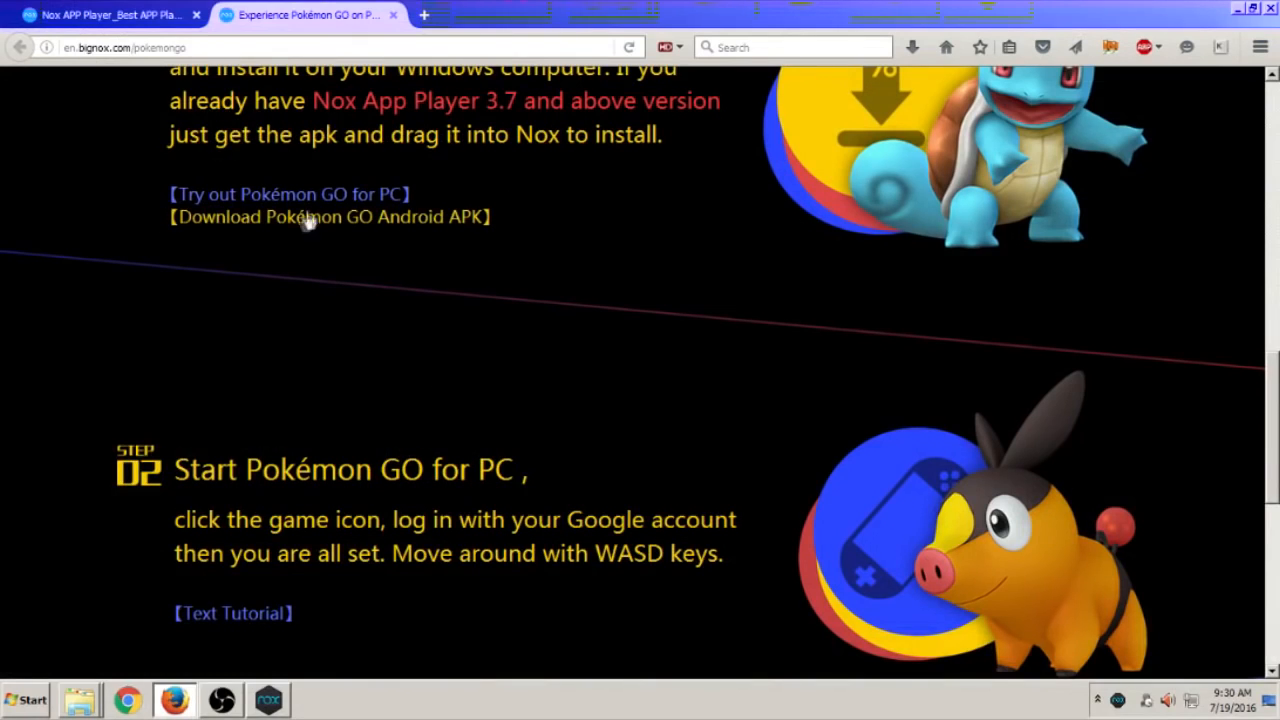
mouse_move(367, 318)
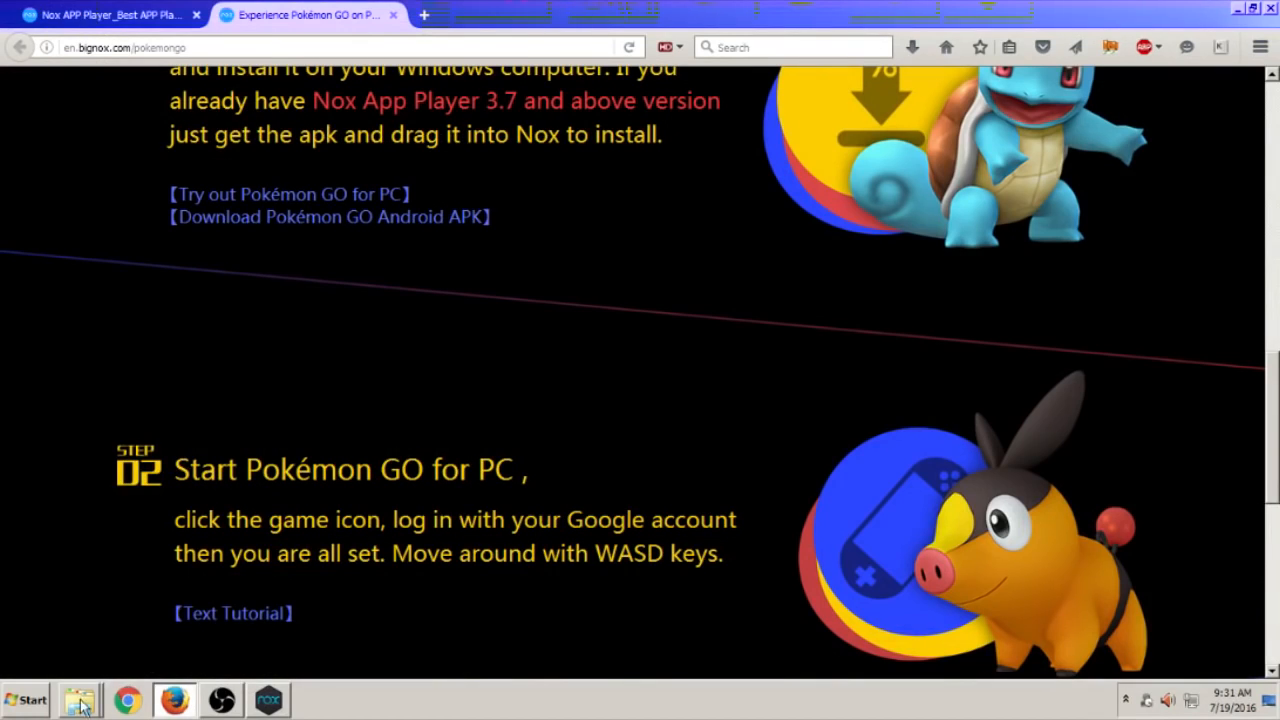
Bring the Downloads folder back up from the taskbar
left_click(79, 699)
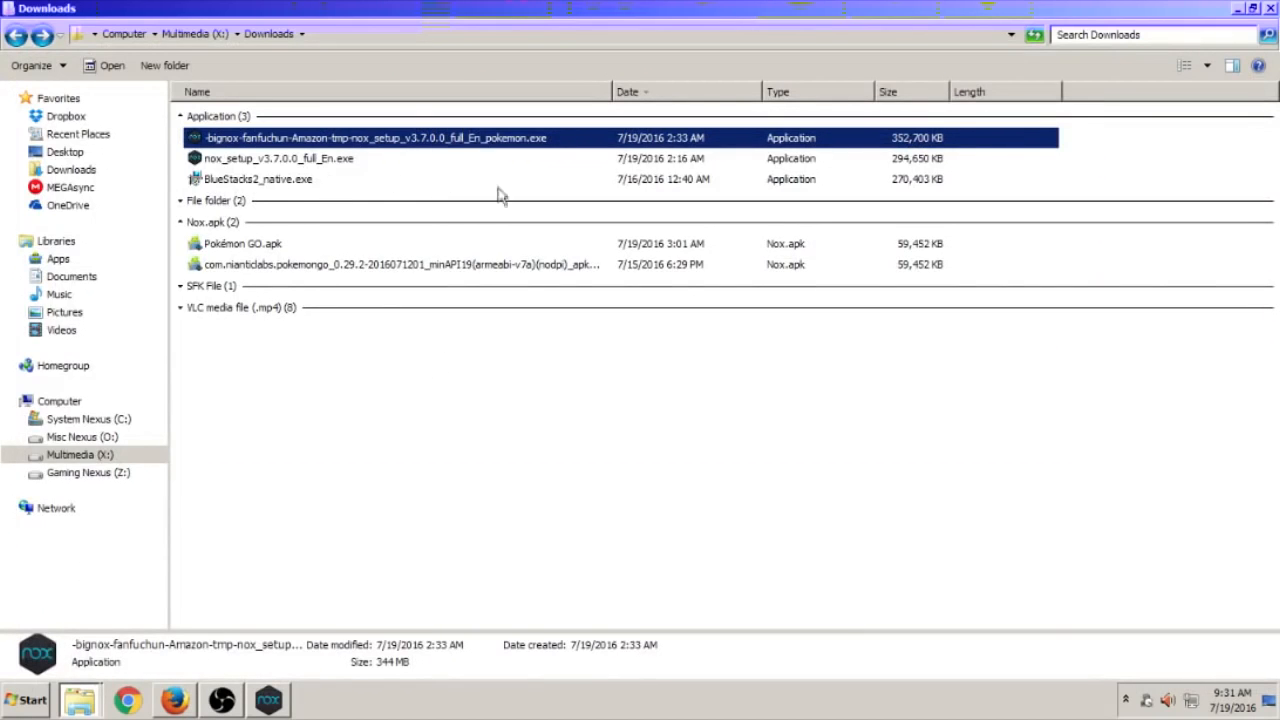
mouse_move(228, 248)
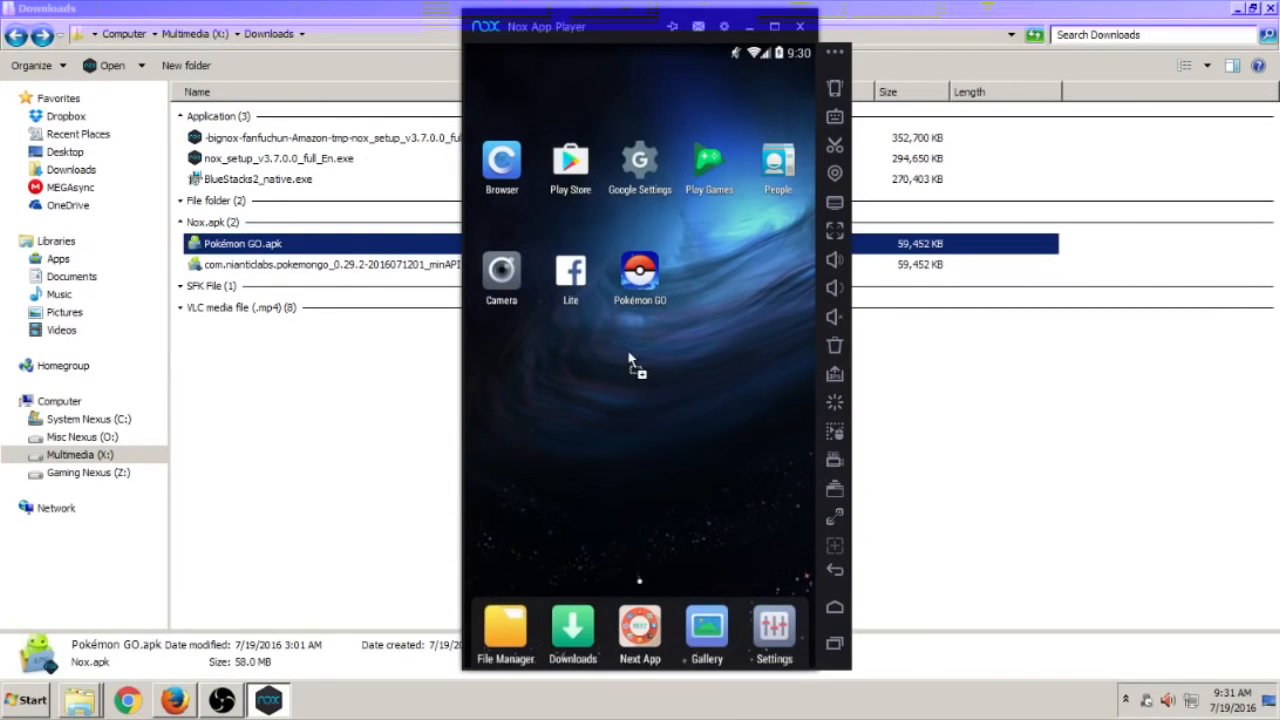
mouse_move(297, 362)
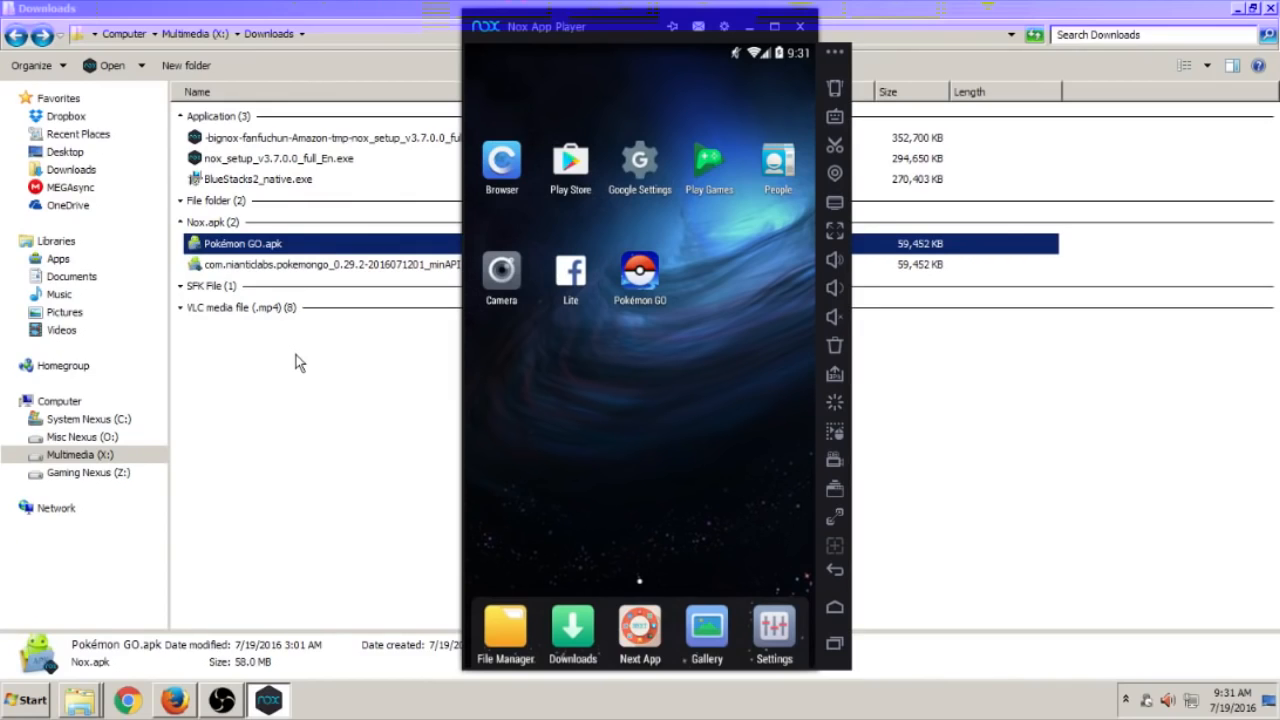
mouse_move(425, 295)
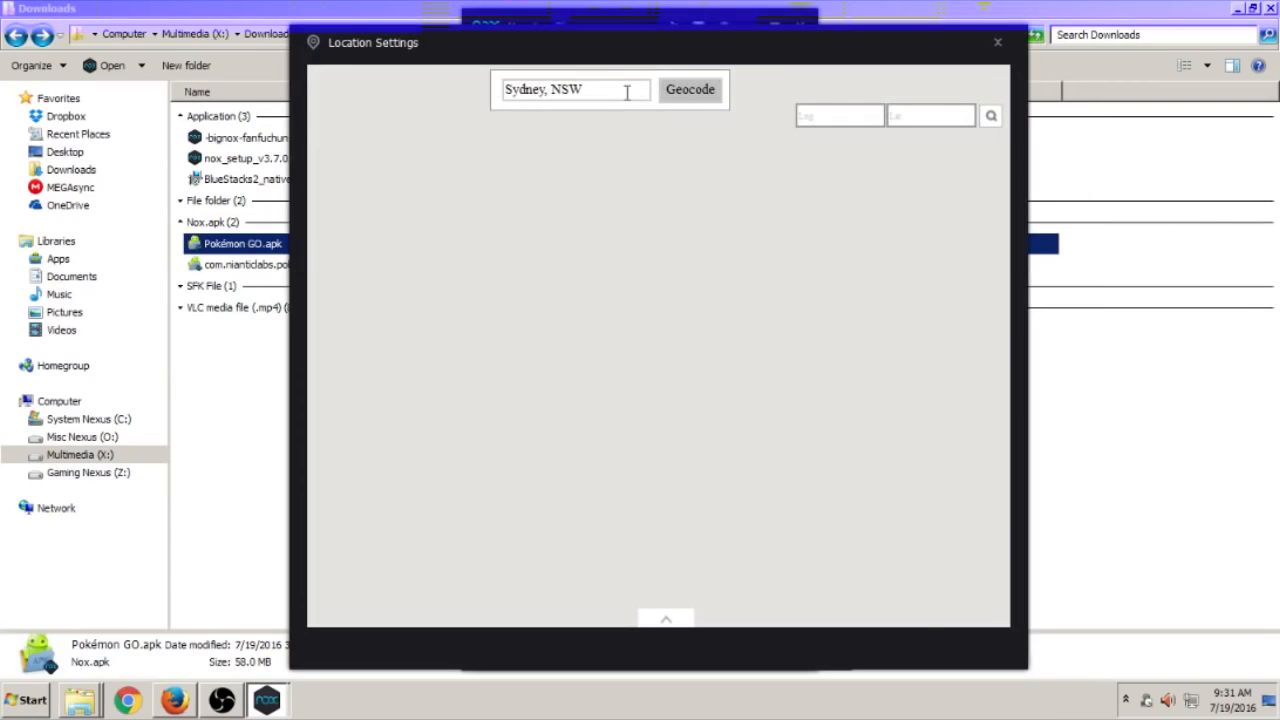
Search the Location Settings map for 'central park'
left_click(689, 89)
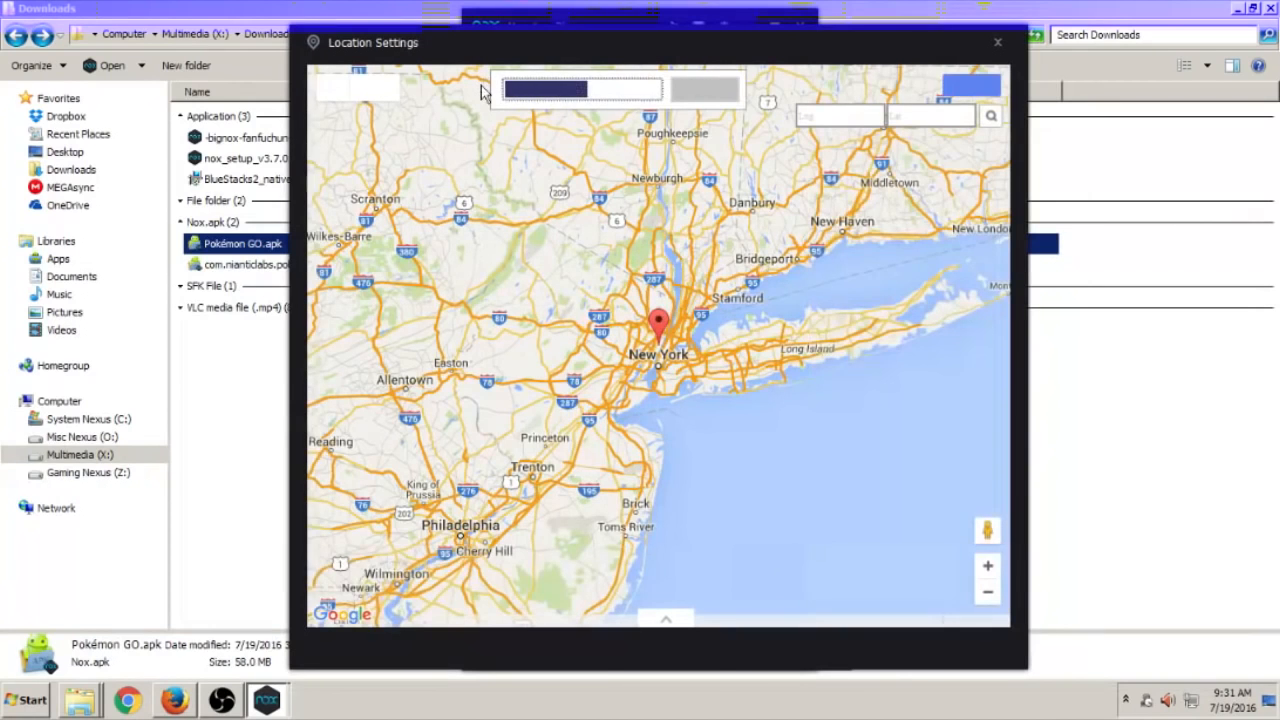
type("c")
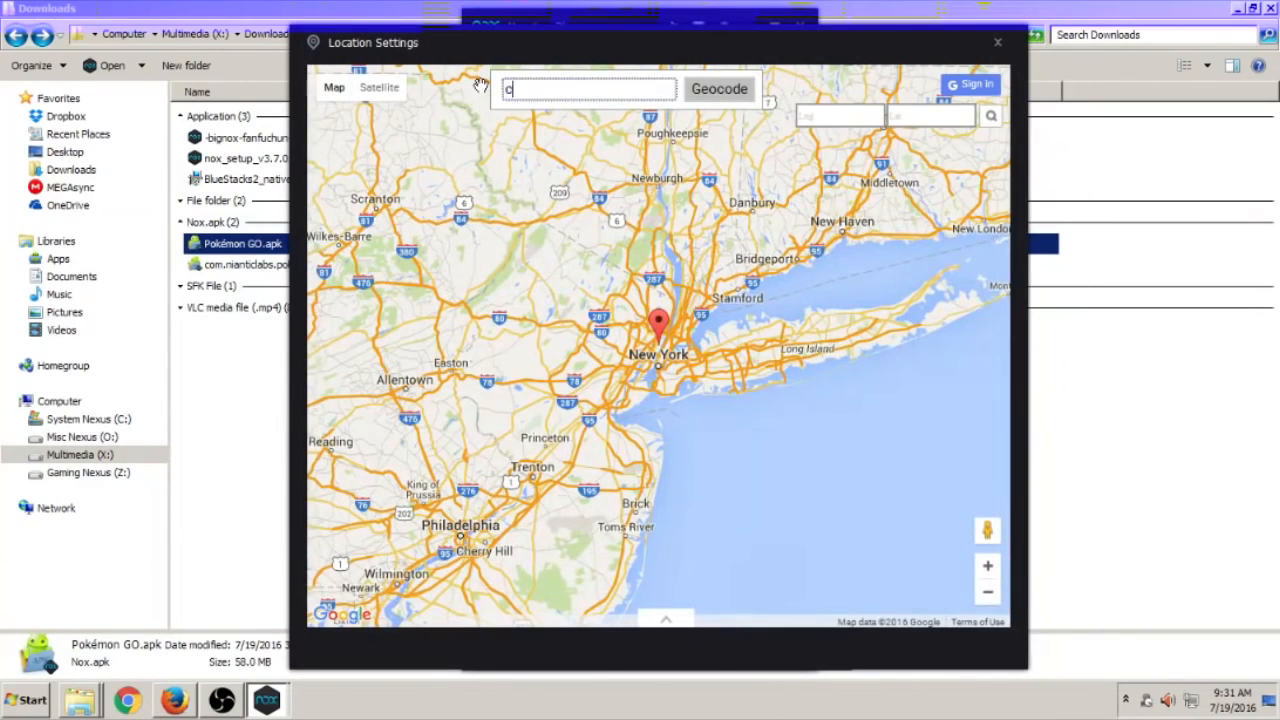
type("entral")
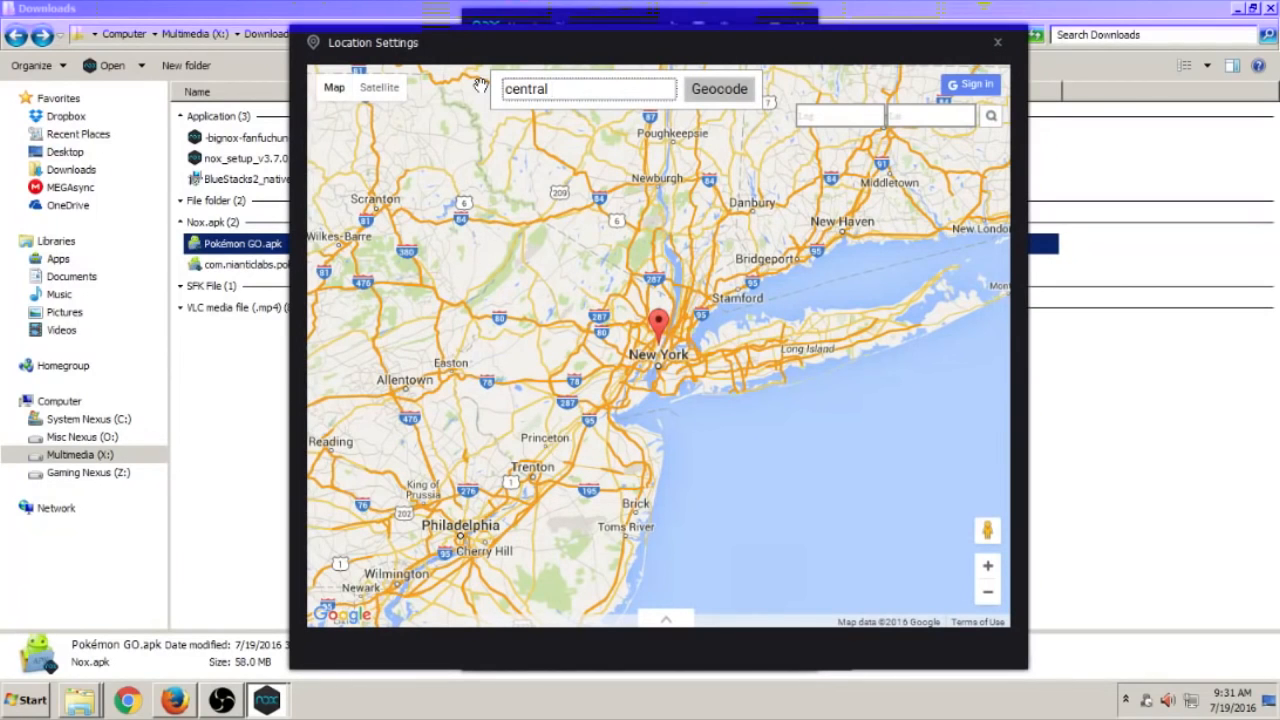
type("park")
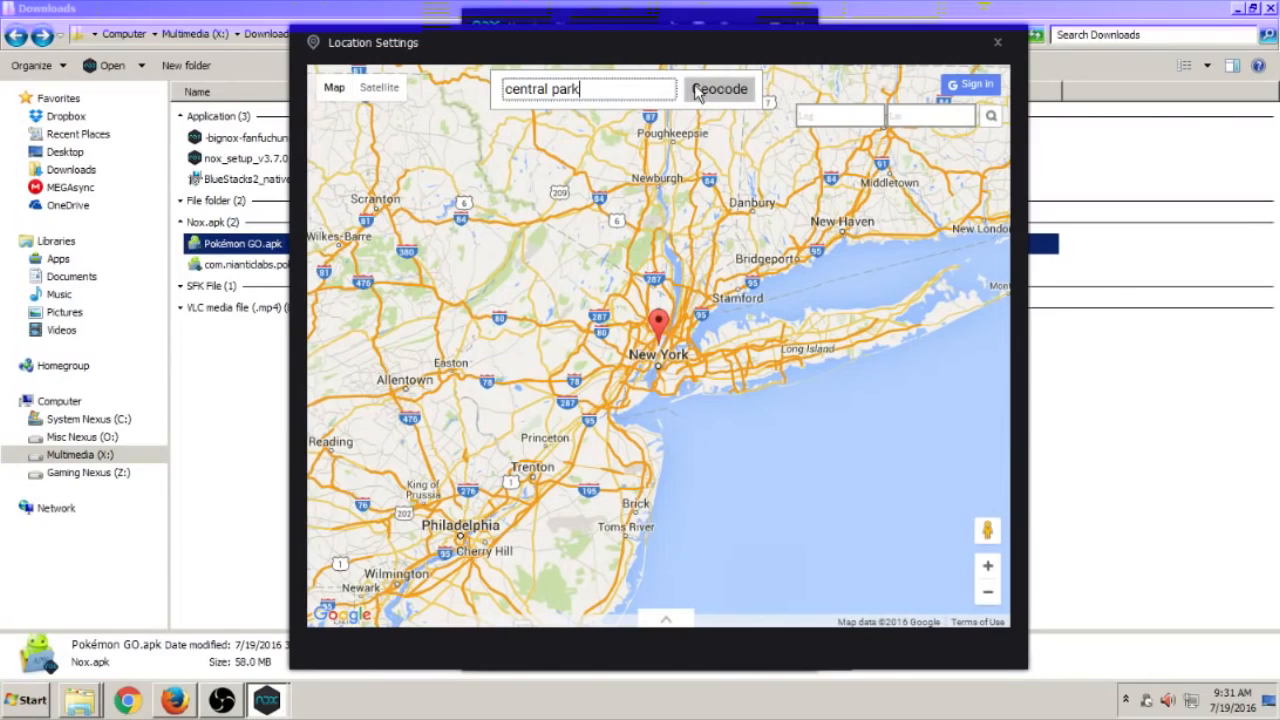
left_click(719, 89)
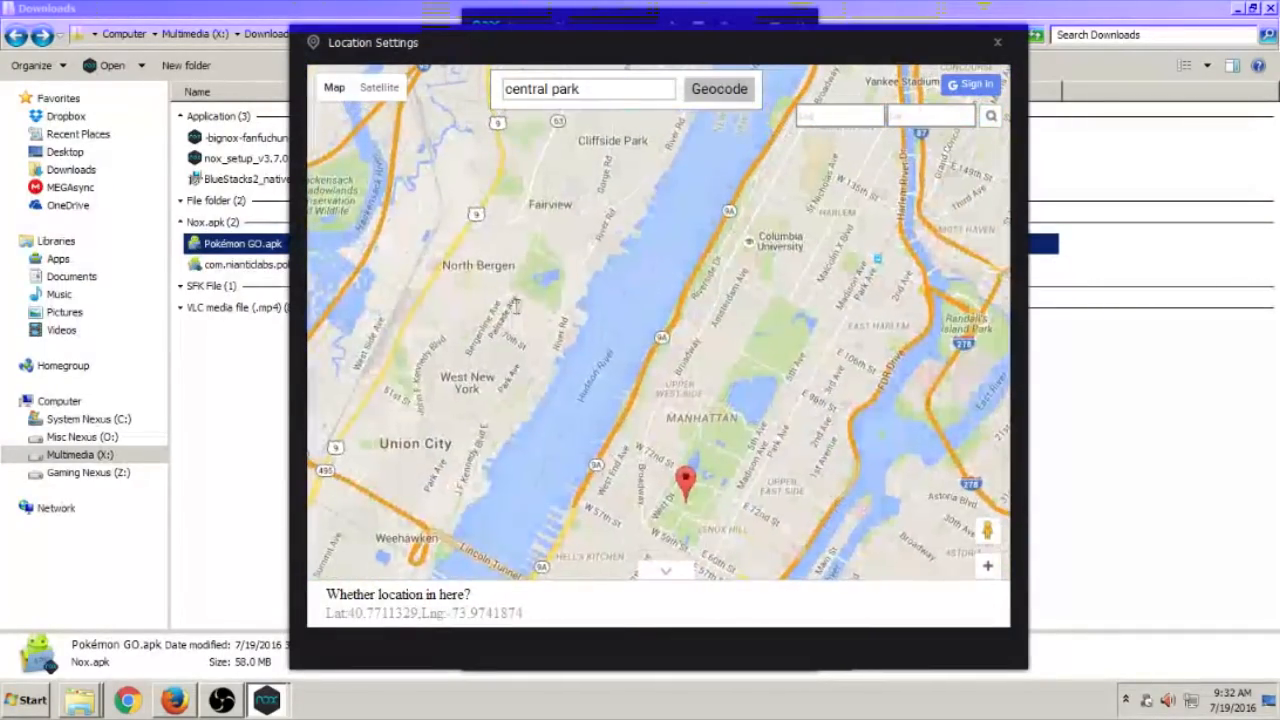
Pin the park near North Bergen (Lat 40.803, Lng -74.004) and confirm it as the device location
left_click(527, 278)
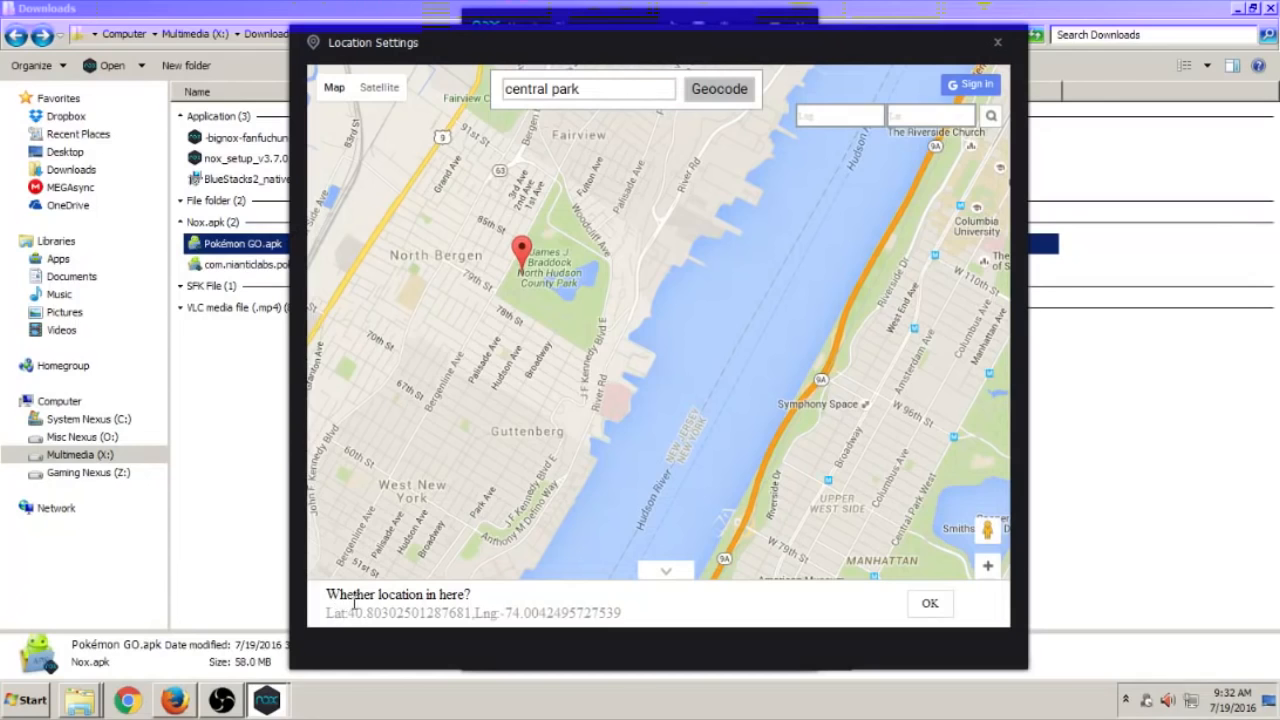
mouse_move(929, 603)
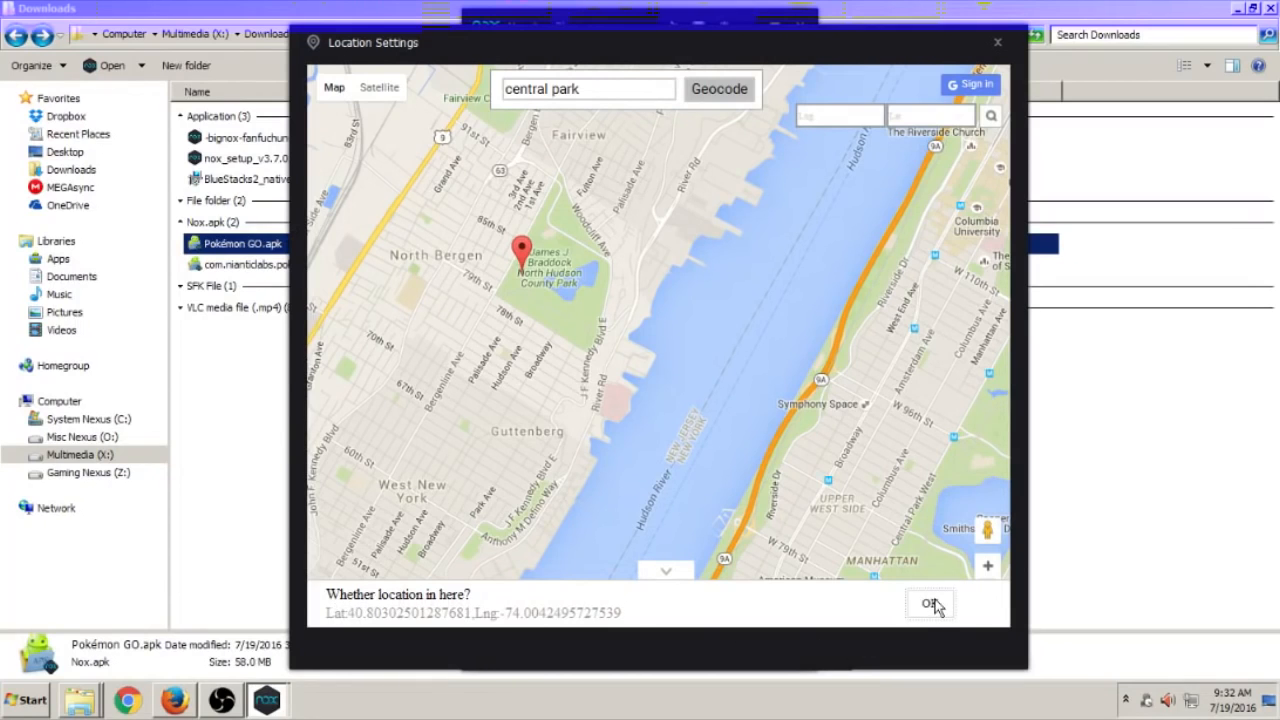
left_click(929, 604)
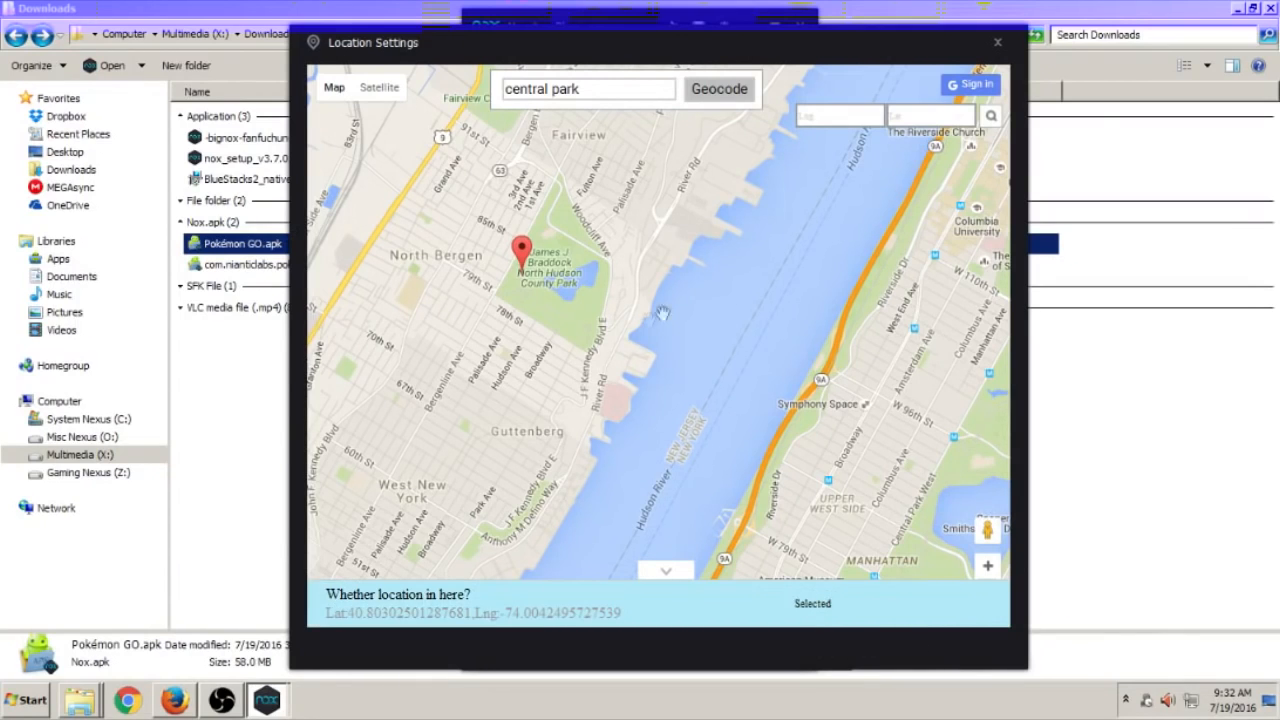
mouse_move(687, 335)
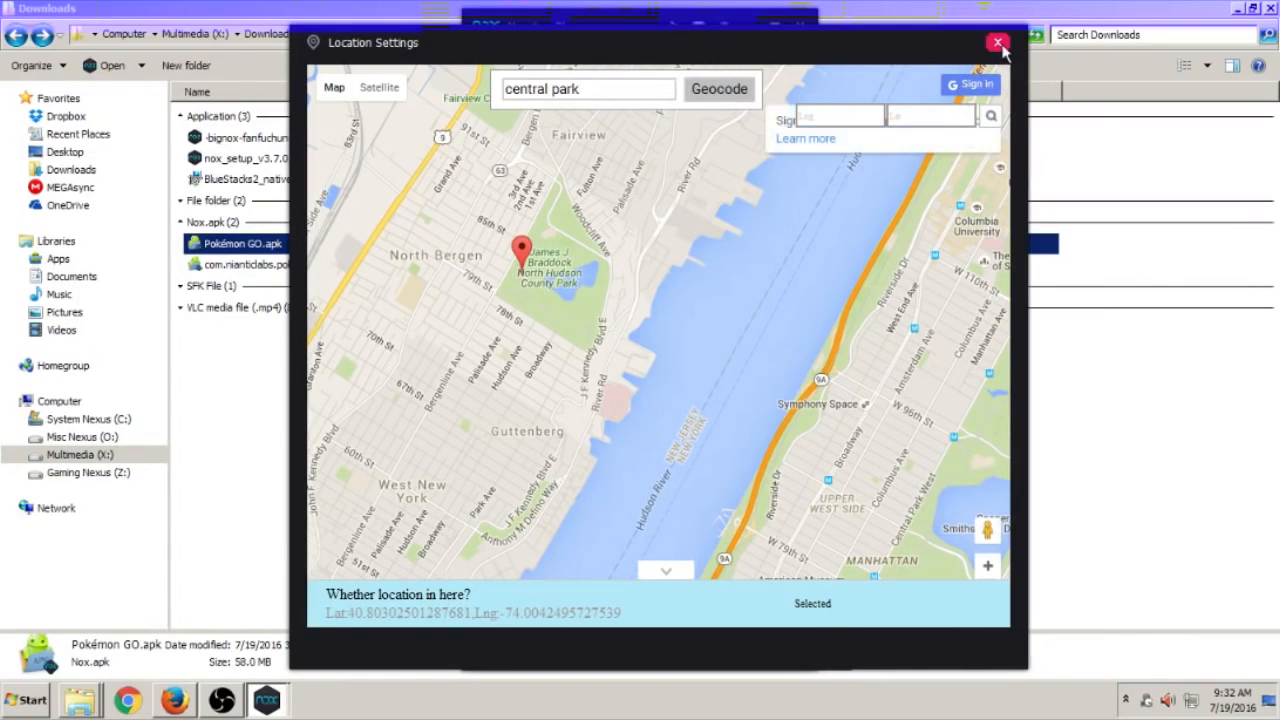
Close Location Settings and launch Pokémon GO from the Android home screen
left_click(997, 42)
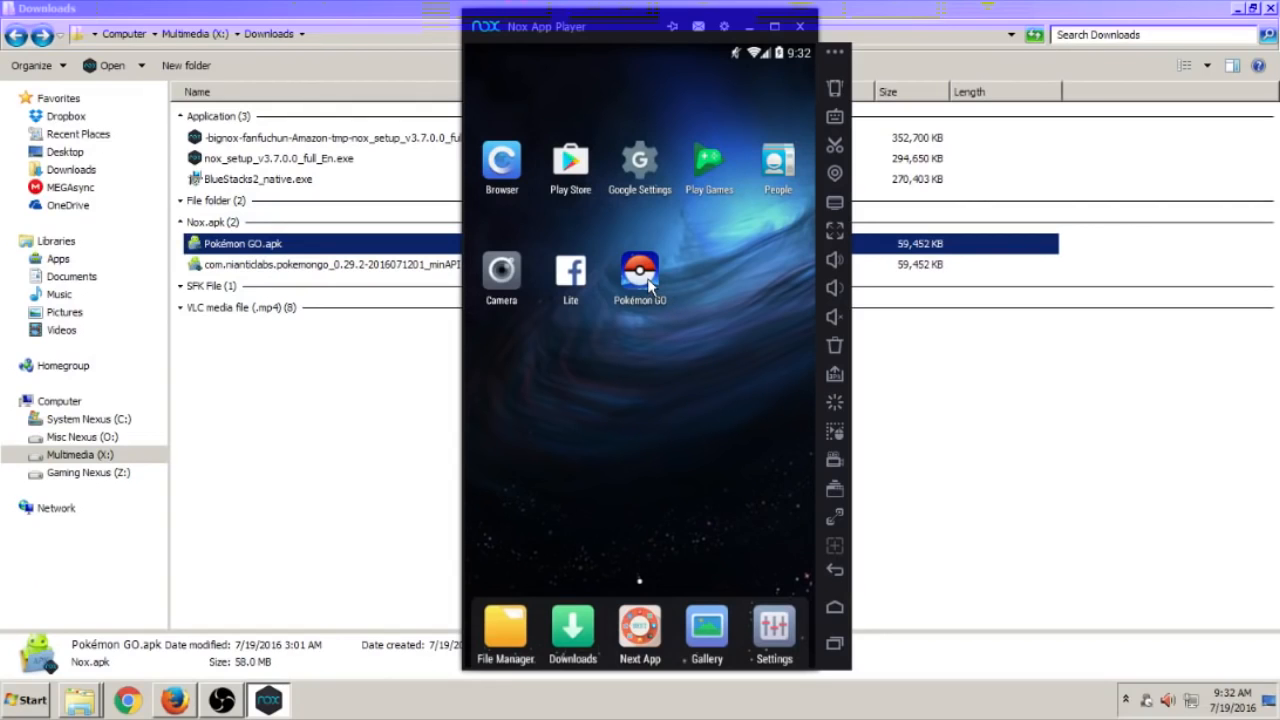
left_click(639, 270)
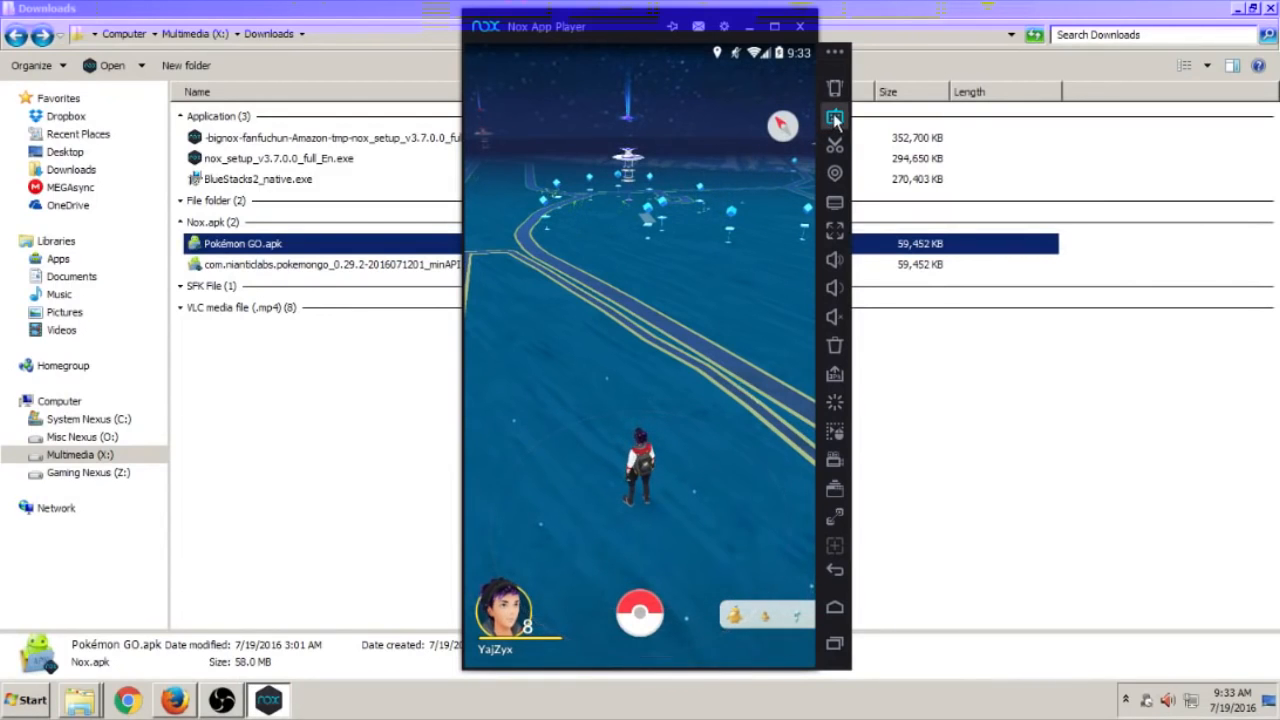
Enable keyboard walking control, accepting the opacity setting twice to hide the direction overlay
left_click(834, 118)
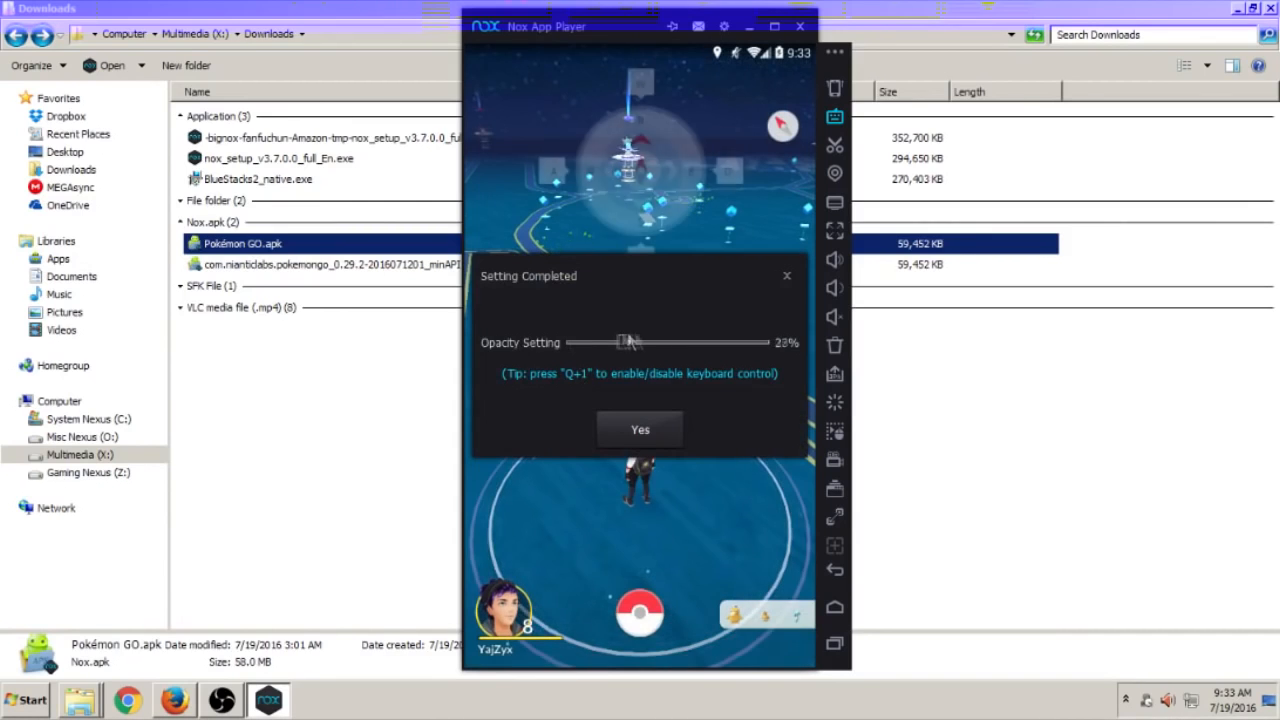
left_click(639, 429)
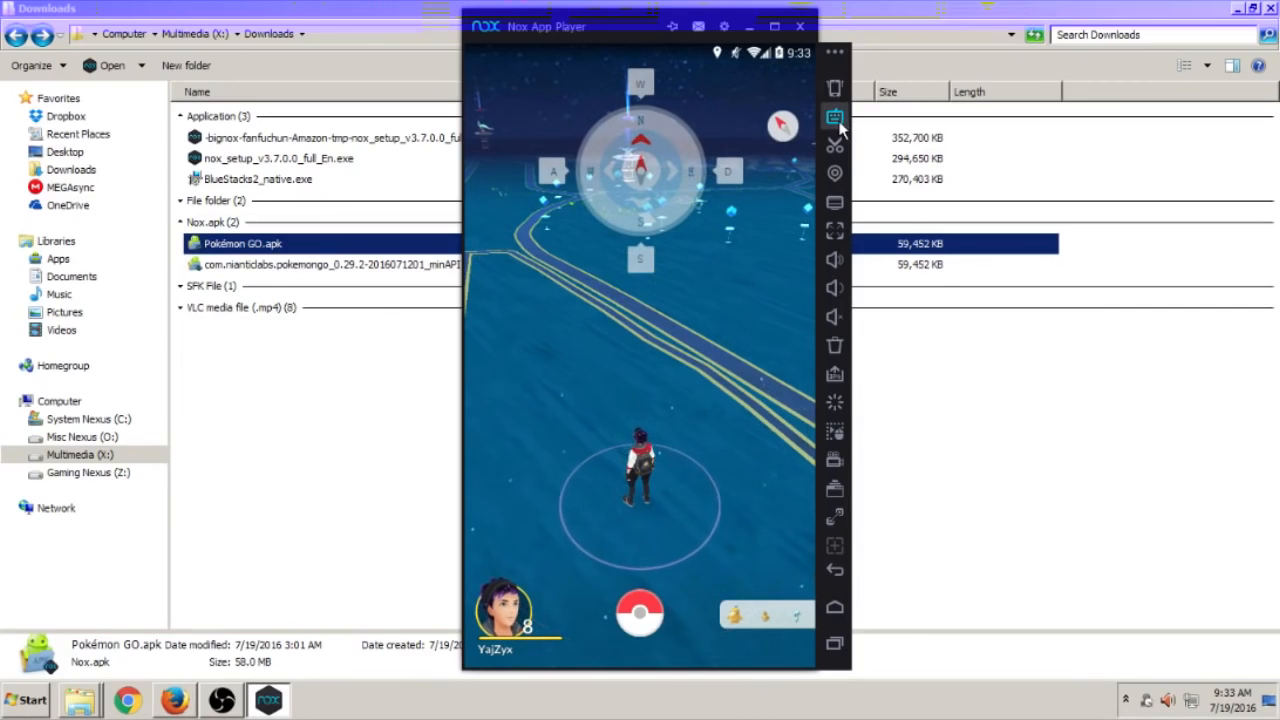
mouse_move(834, 118)
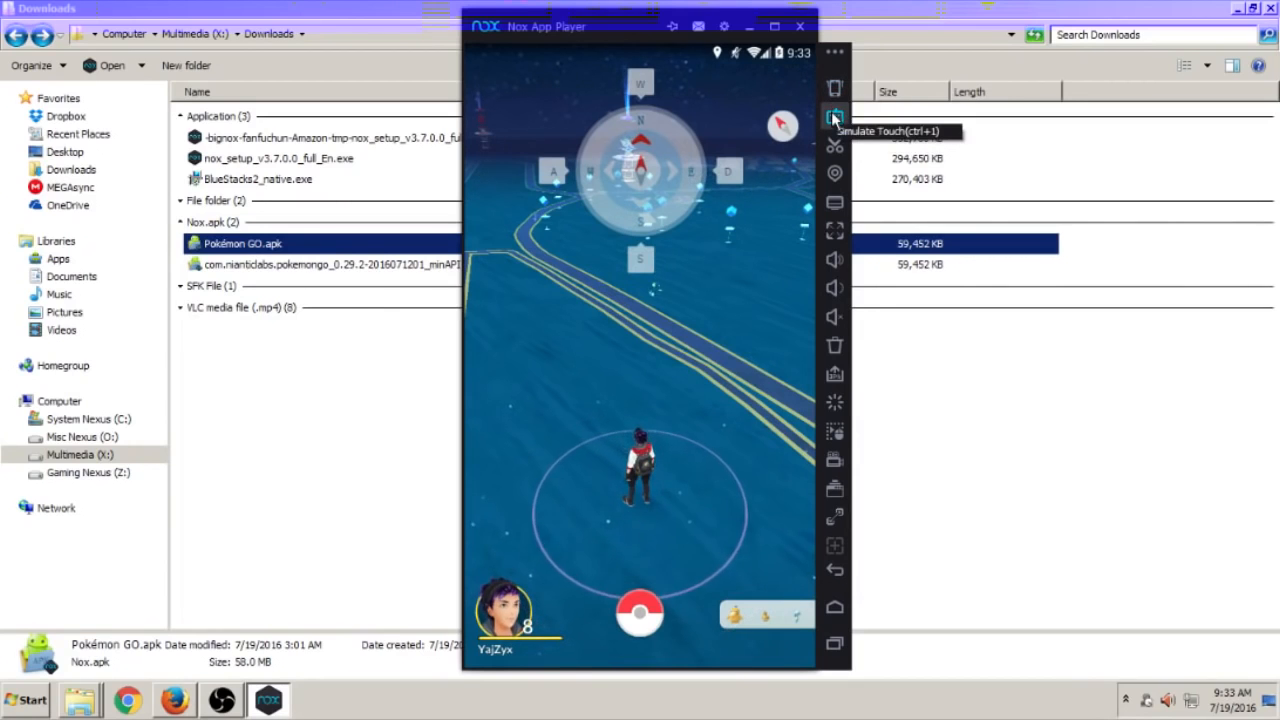
left_click(834, 116)
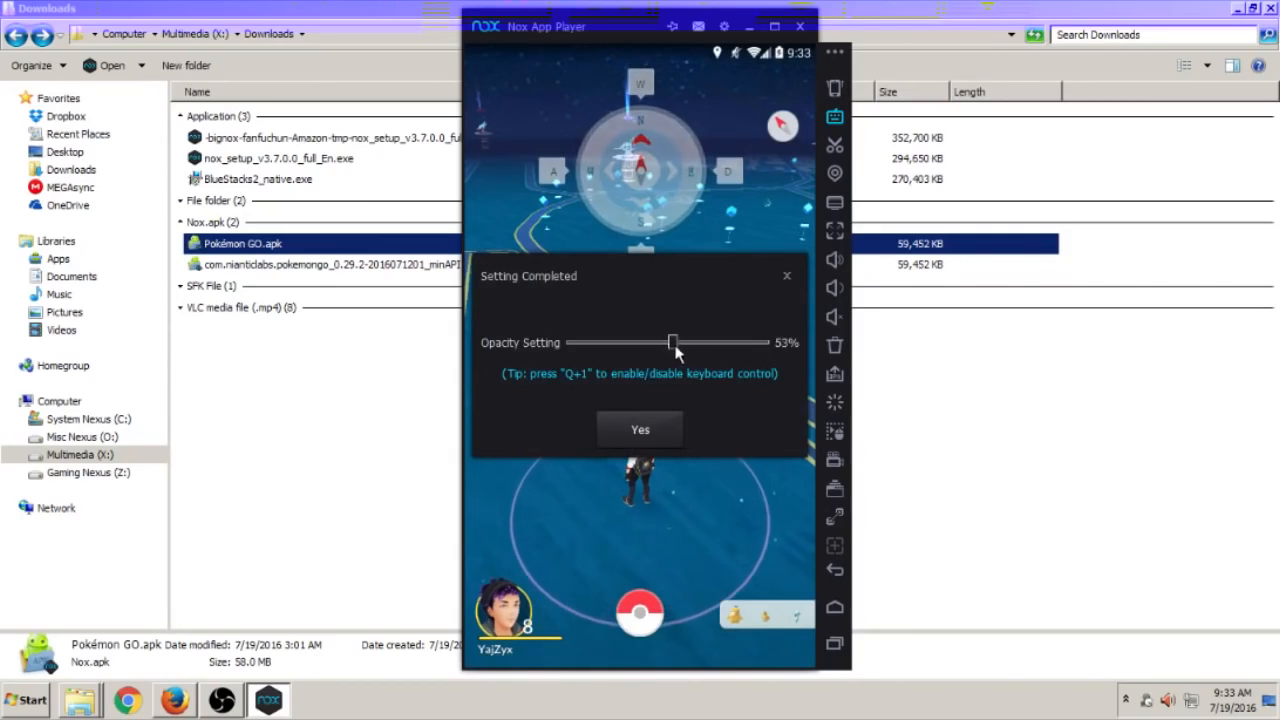
left_click(639, 429)
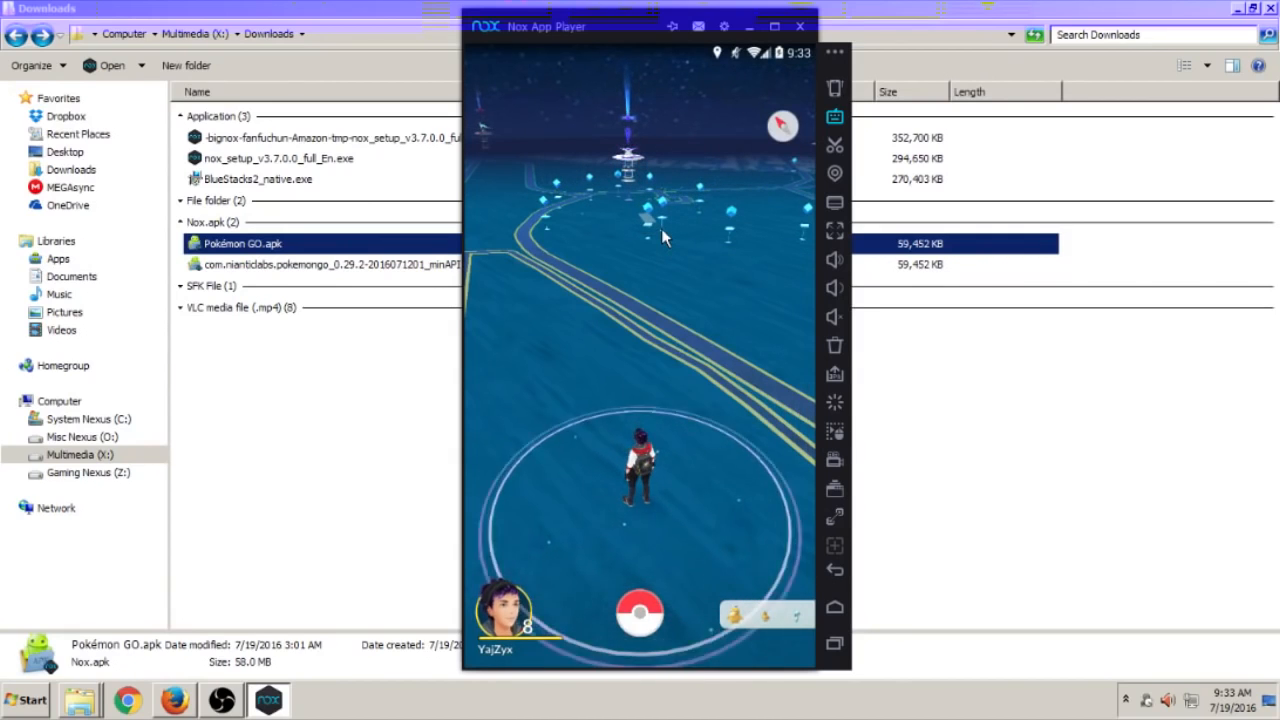
Focus the game window and walk the trainer along the streets with the keyboard
left_click(834, 260)
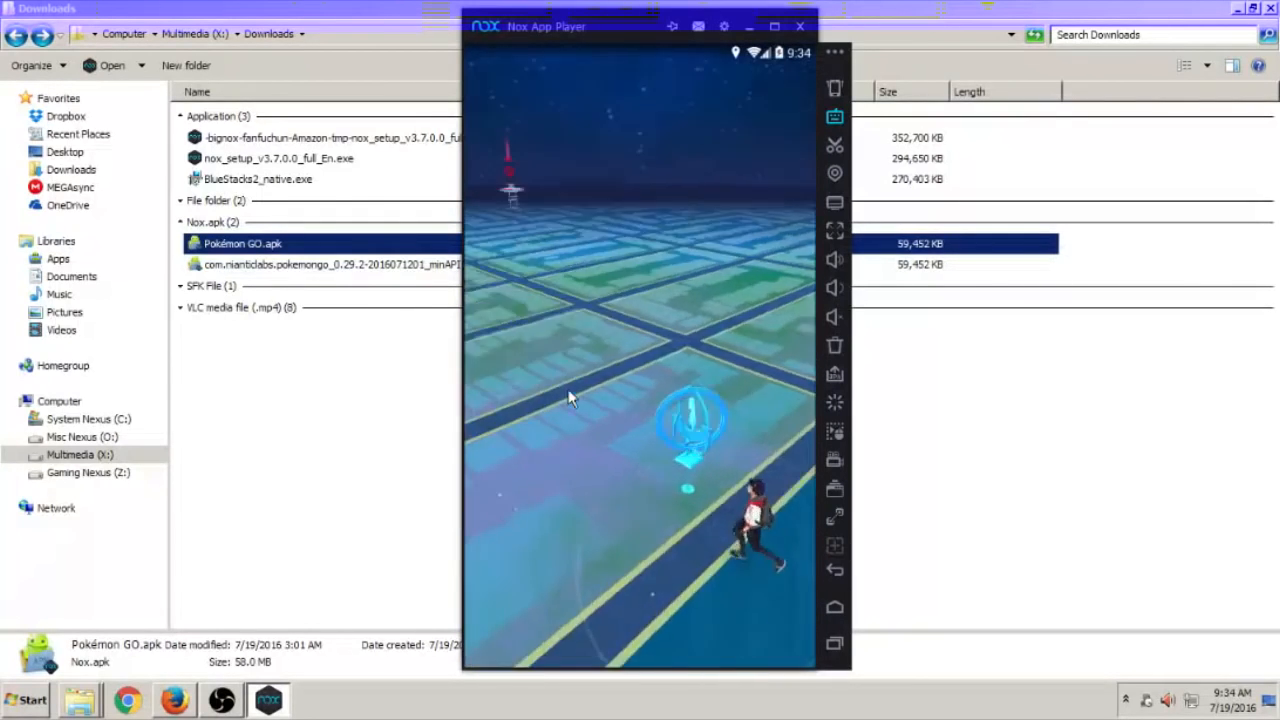
left_click(690, 430)
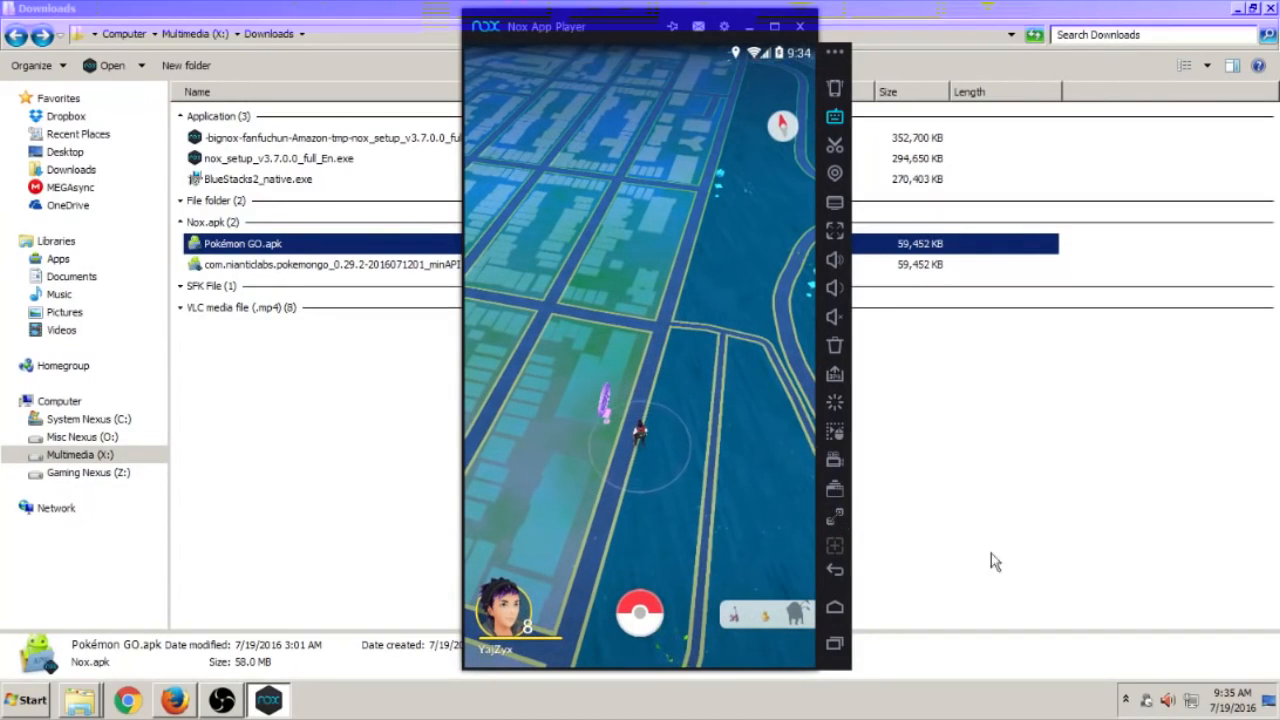
mouse_move(834, 516)
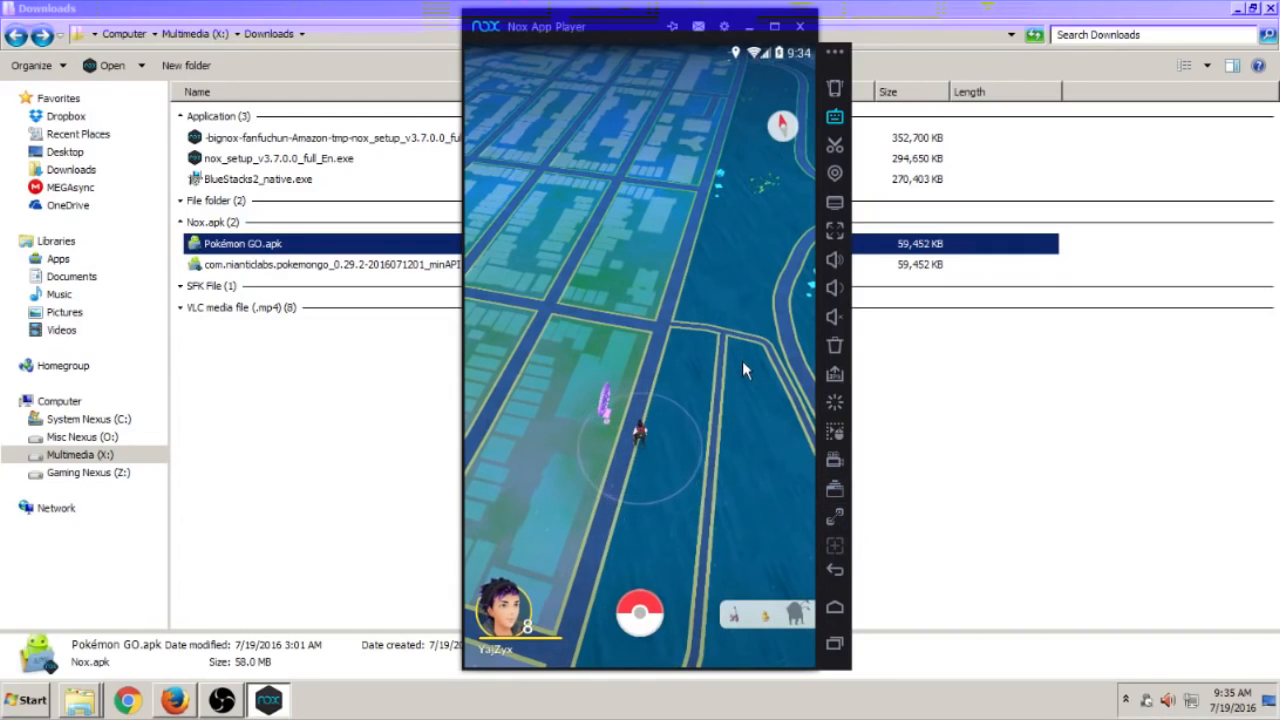
mouse_move(640, 310)
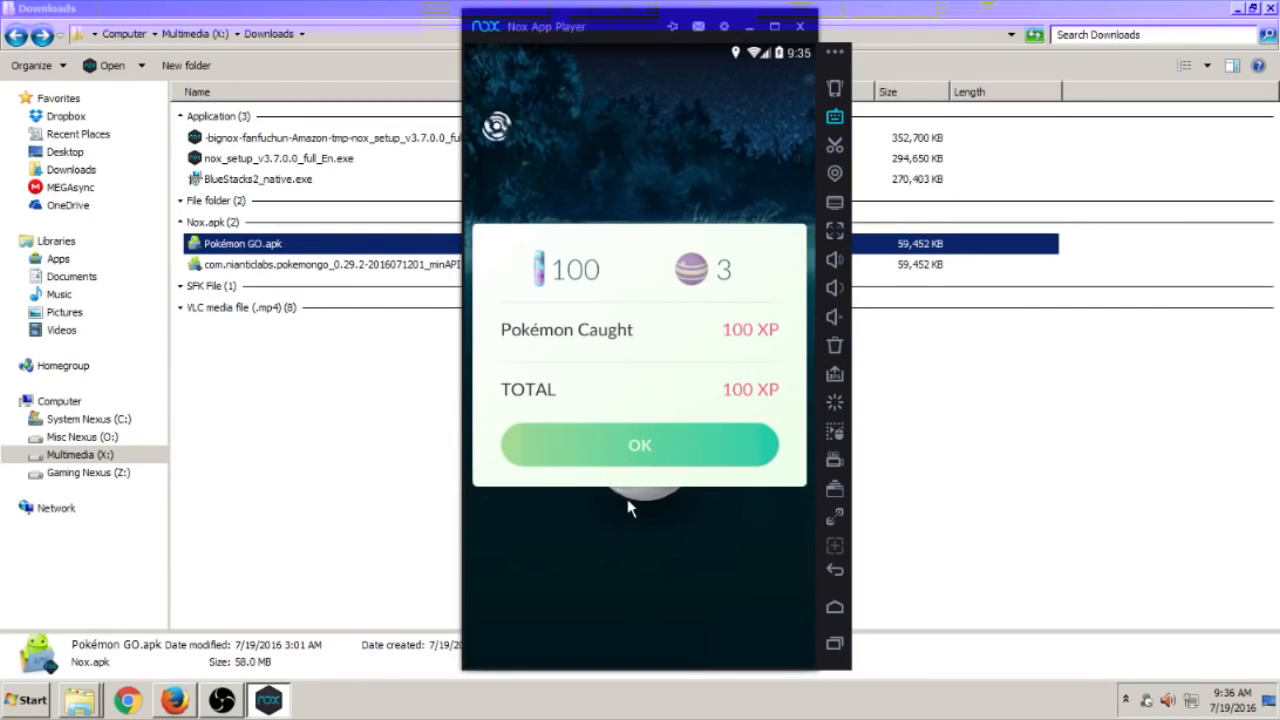
Dismiss the Rattata catch's 100 XP reward summary to reach its details page
left_click(639, 445)
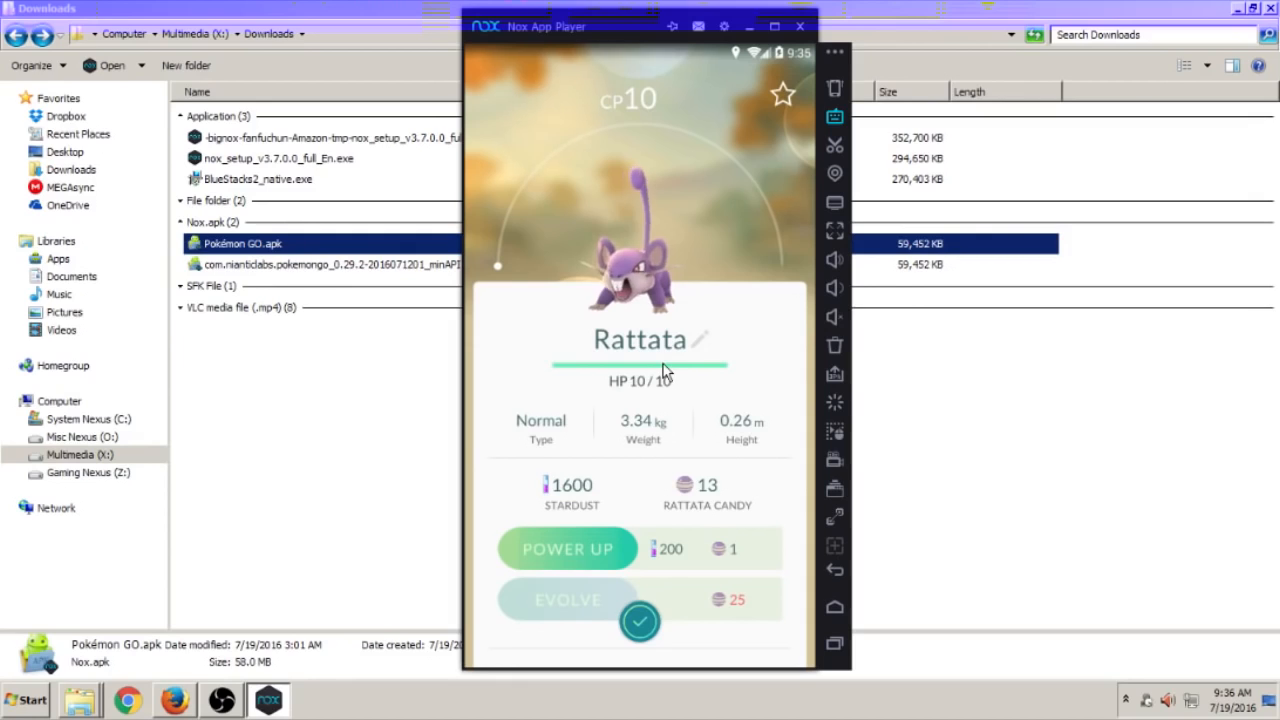
mouse_move(680, 188)
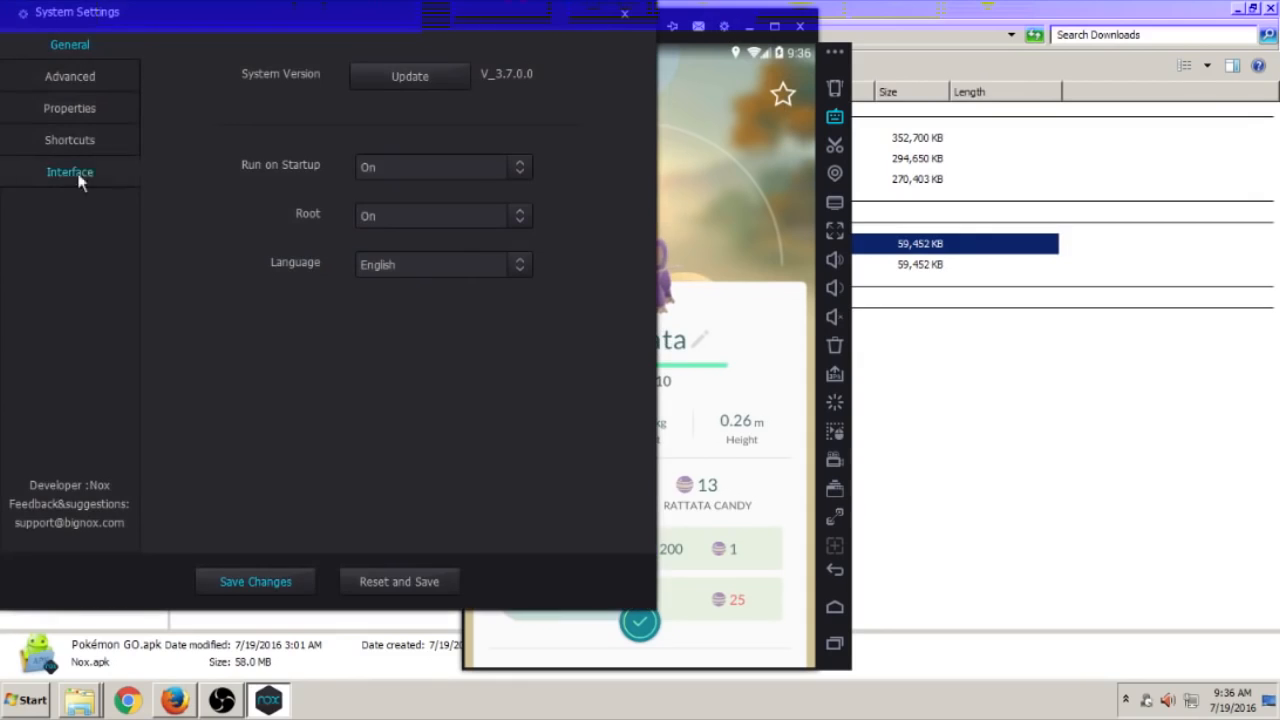
left_click(70, 171)
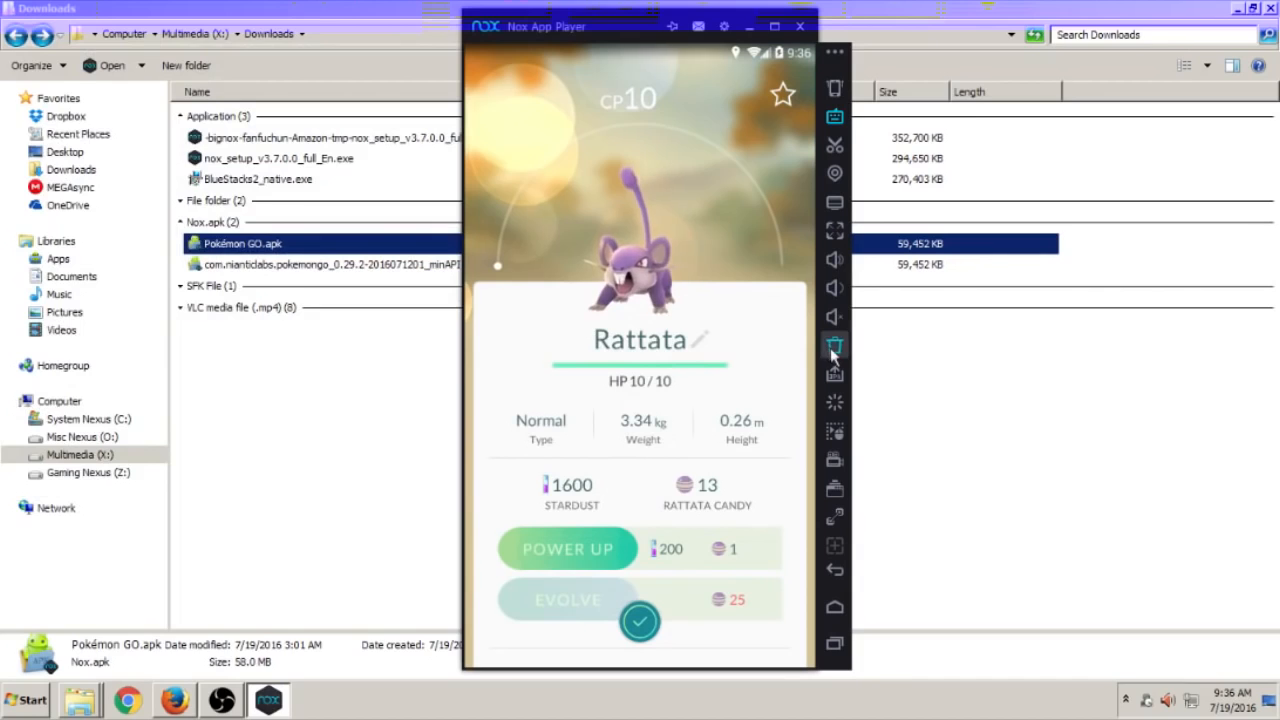
mouse_move(834, 347)
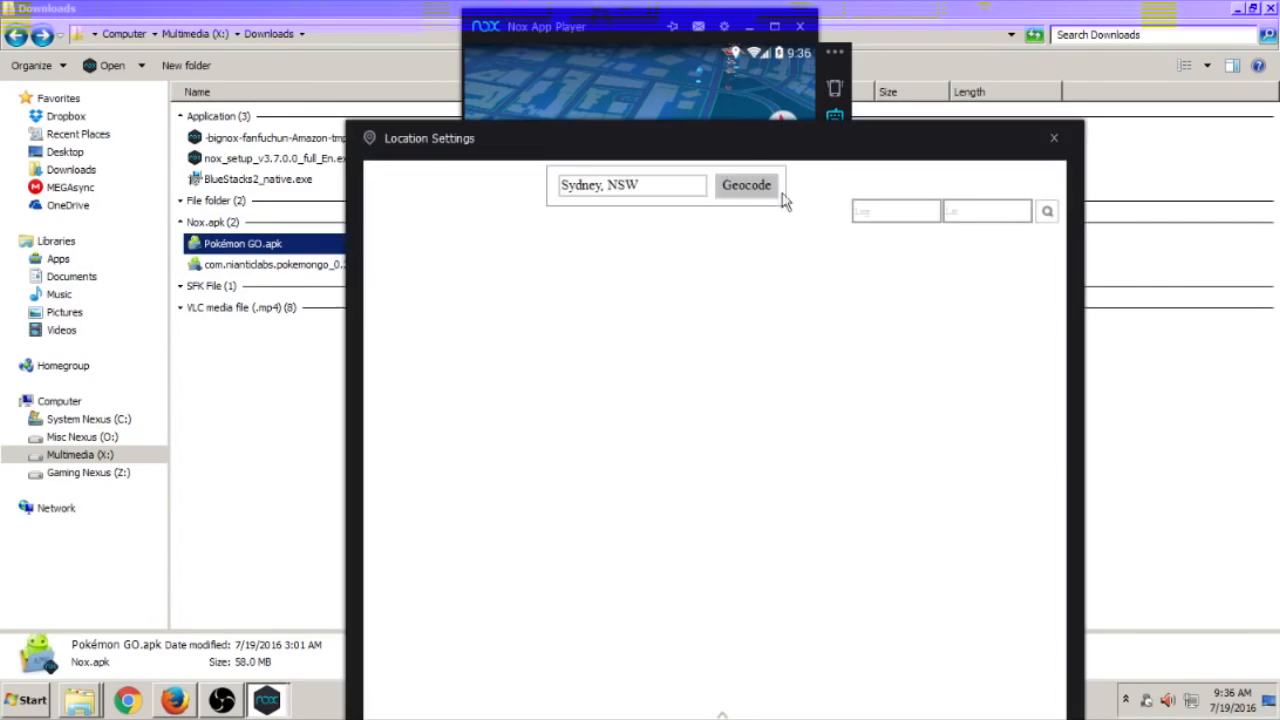
Geocode Sydney, NSW in Location Settings, then close the window
left_click(746, 185)
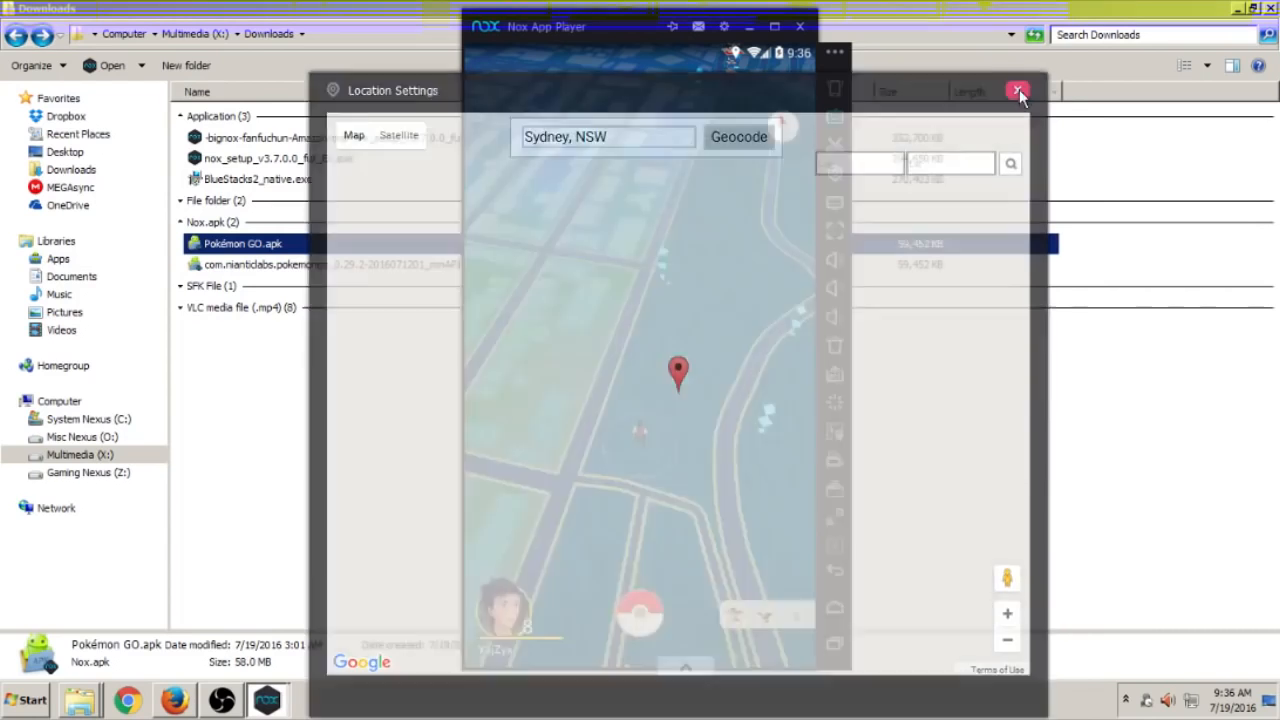
left_click(1018, 90)
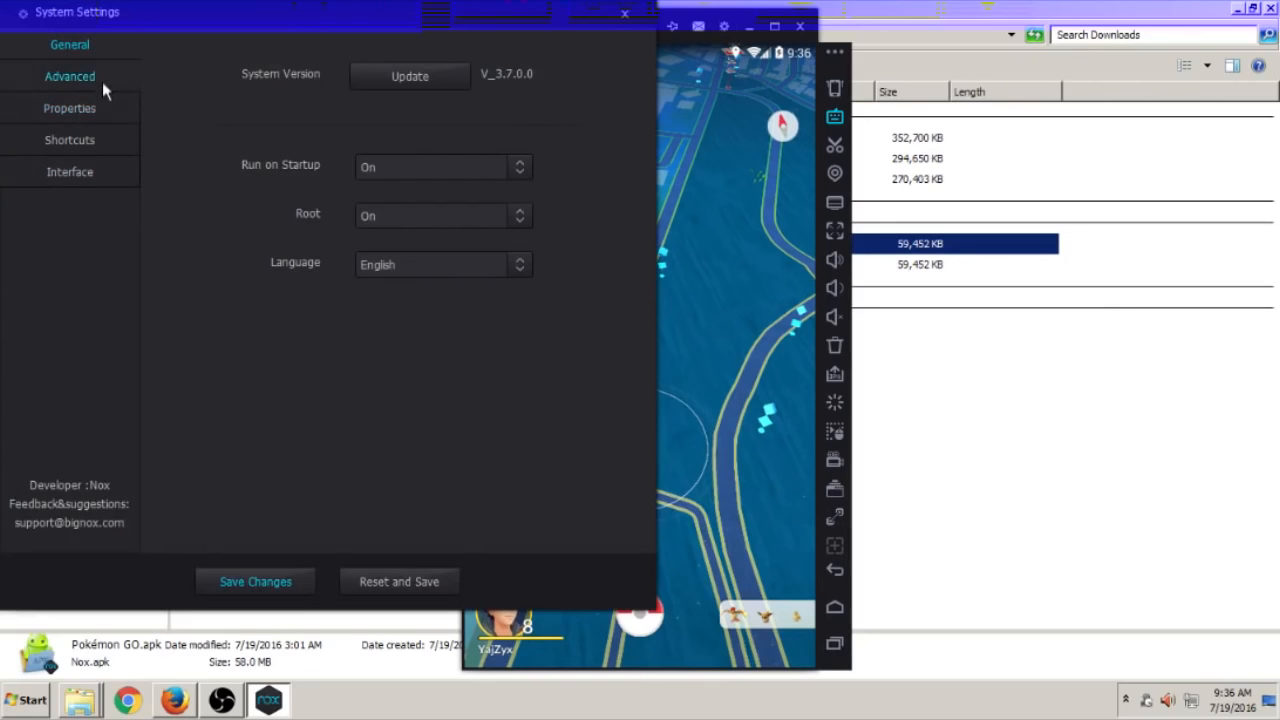
left_click(69, 76)
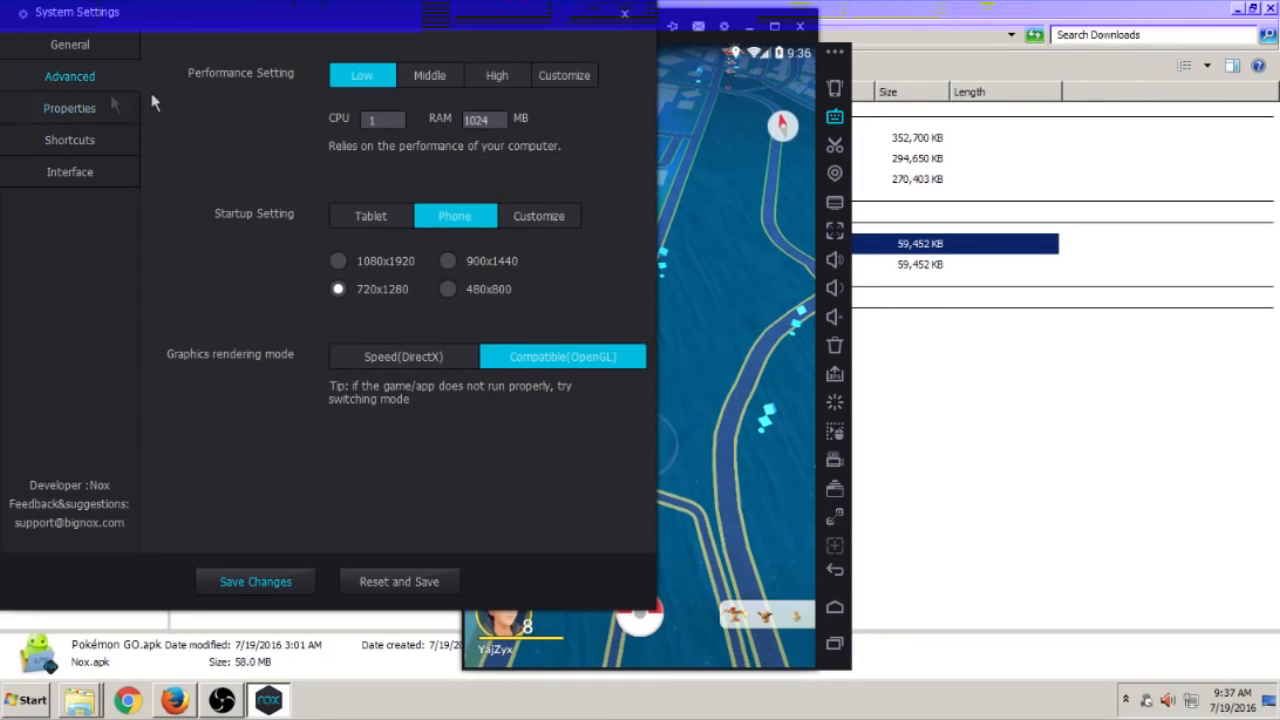
left_click(429, 75)
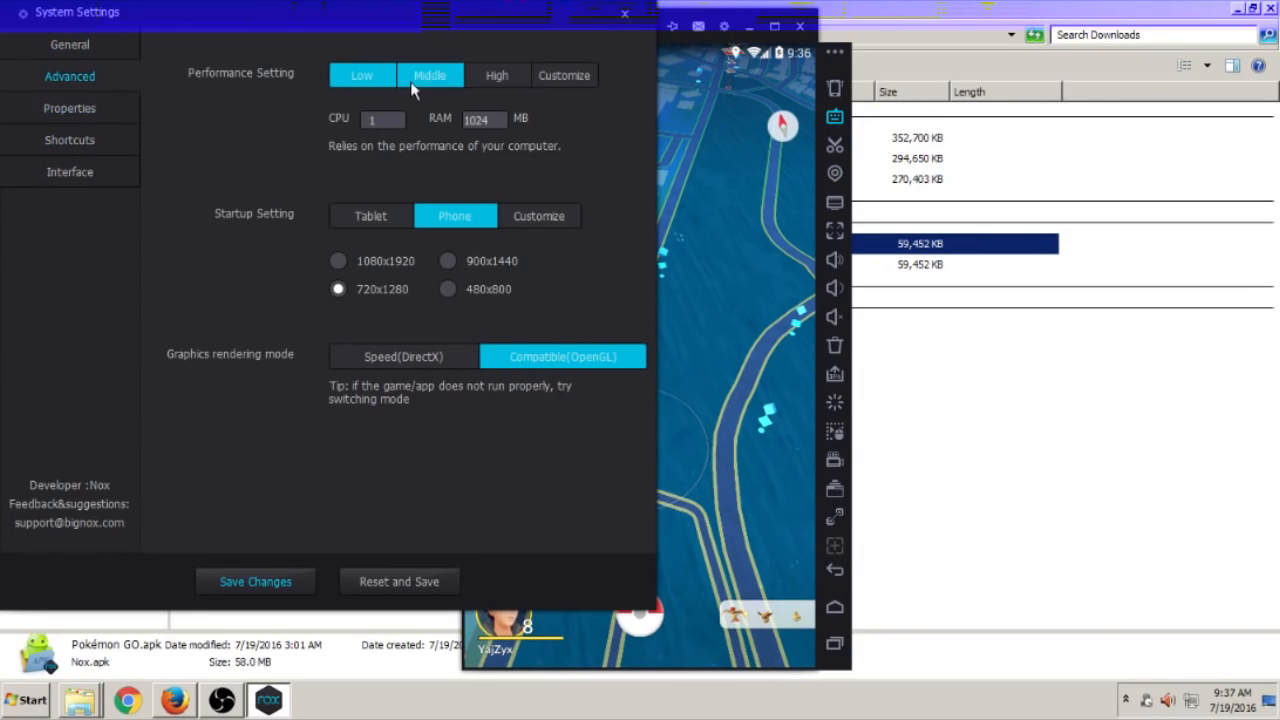
left_click(362, 75)
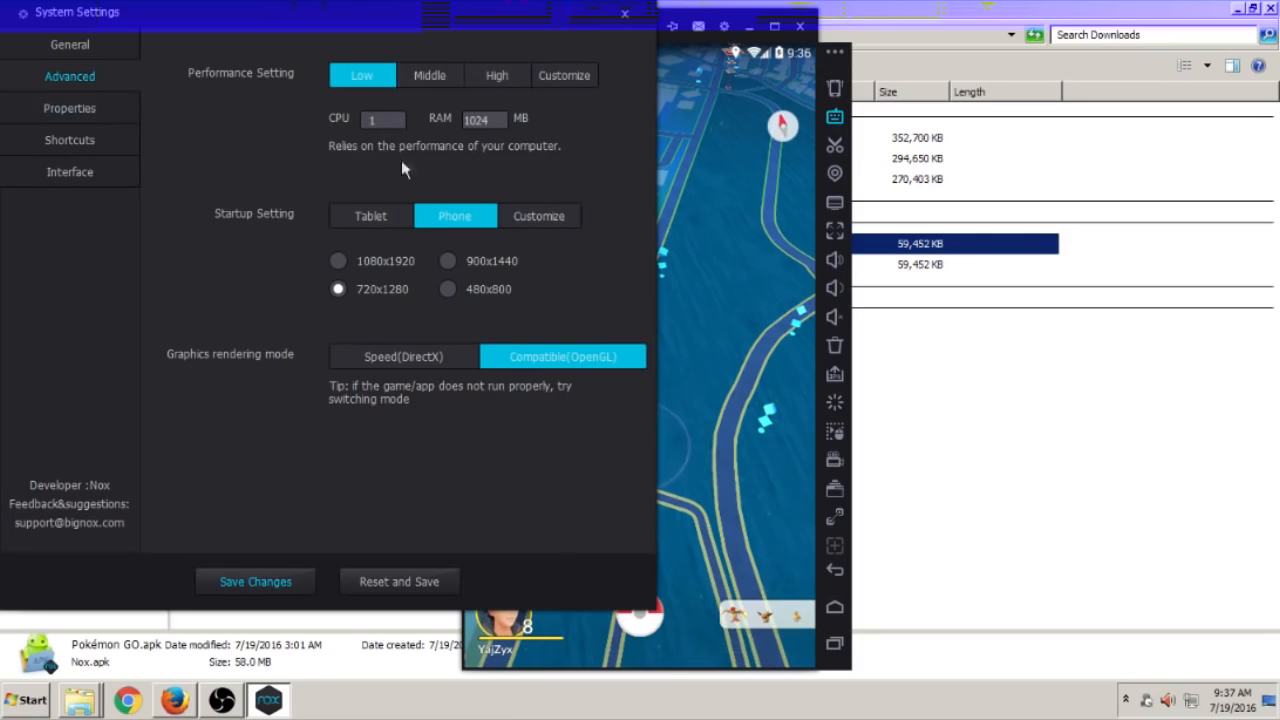
mouse_move(422, 233)
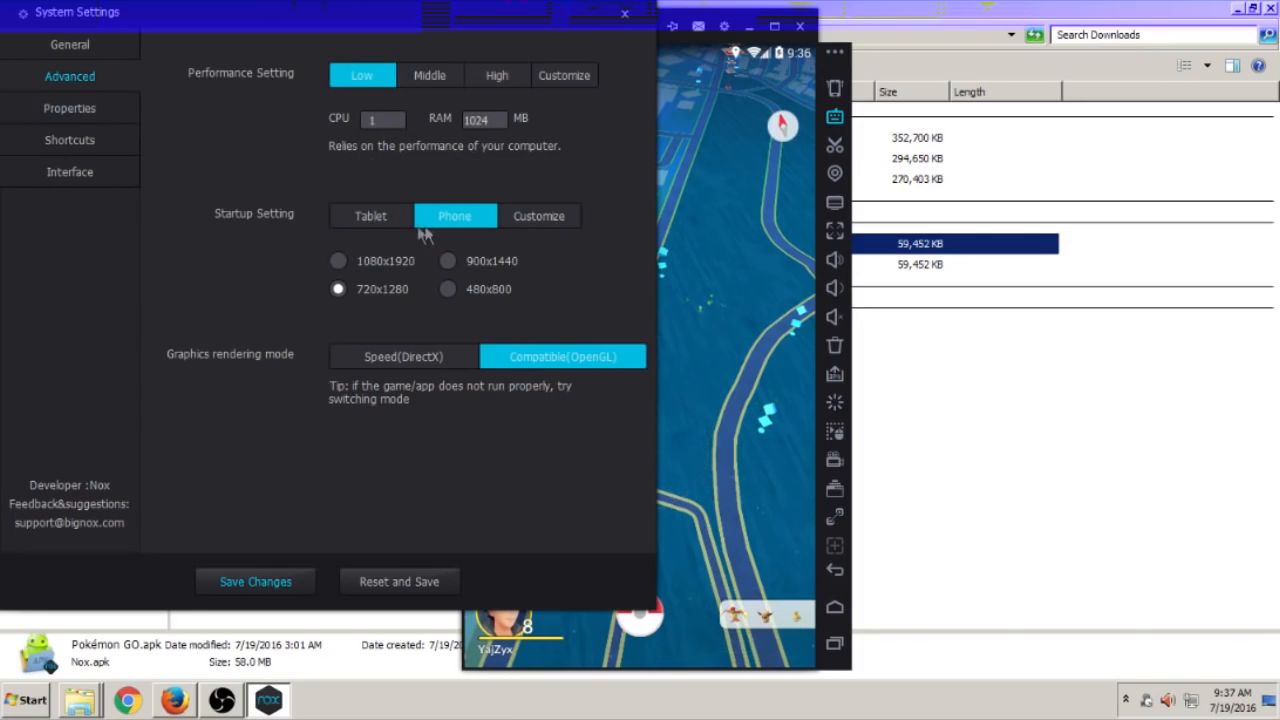
left_click(370, 215)
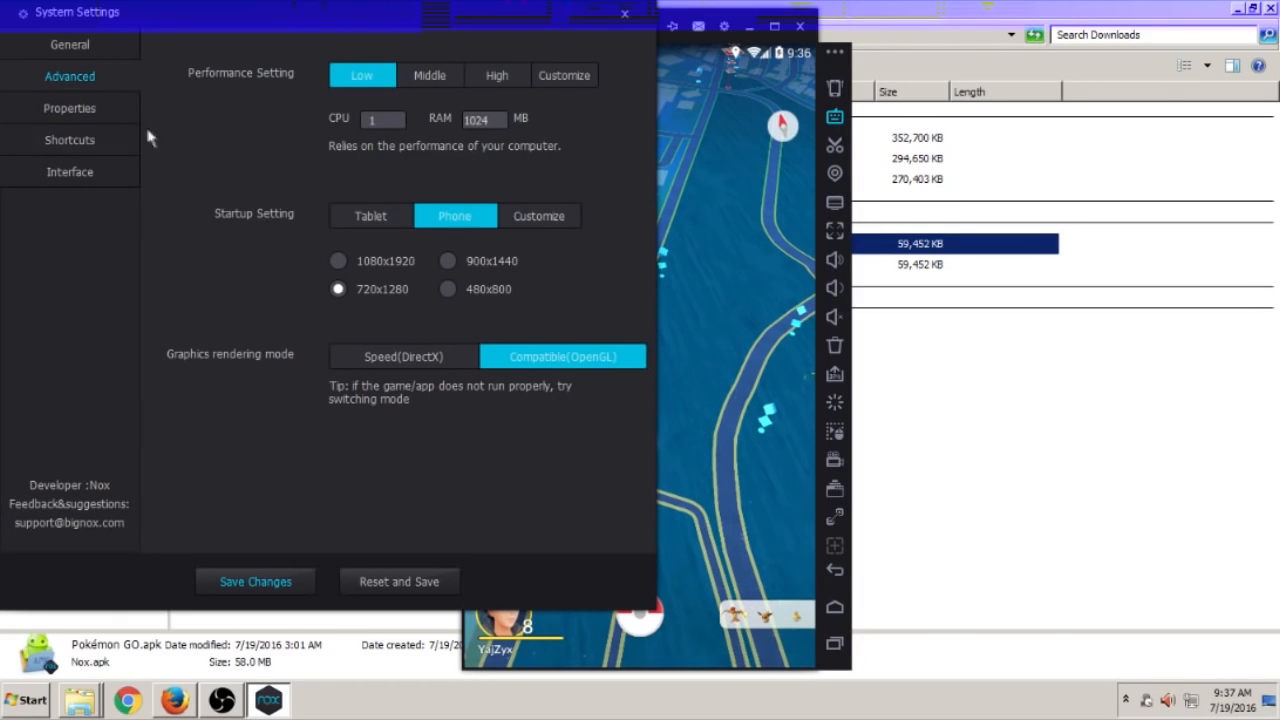
left_click(69, 44)
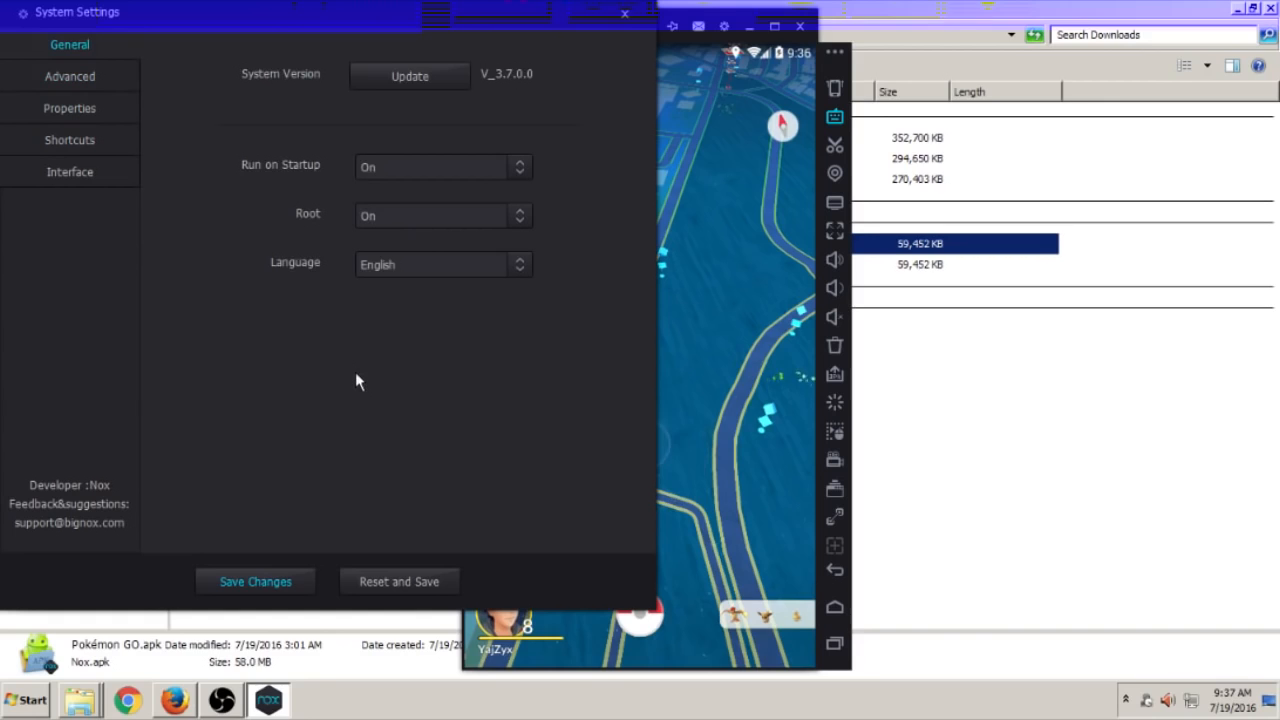
mouse_move(270, 222)
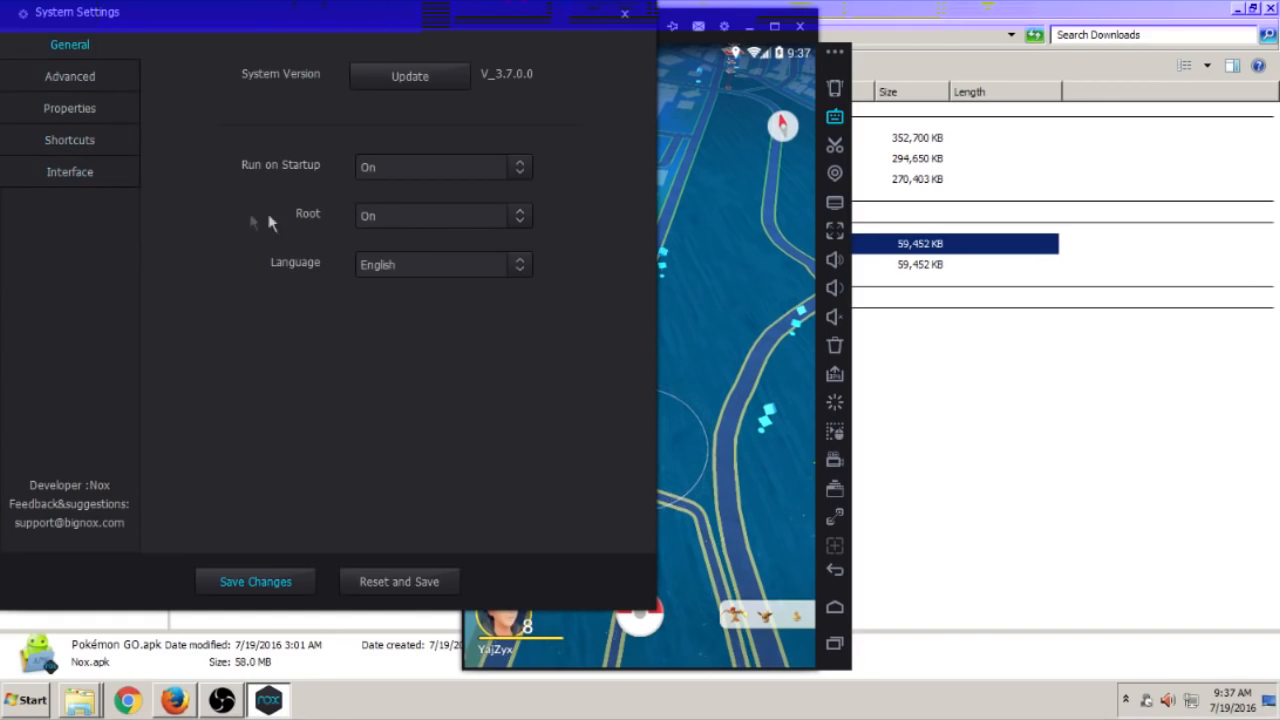
left_click(440, 166)
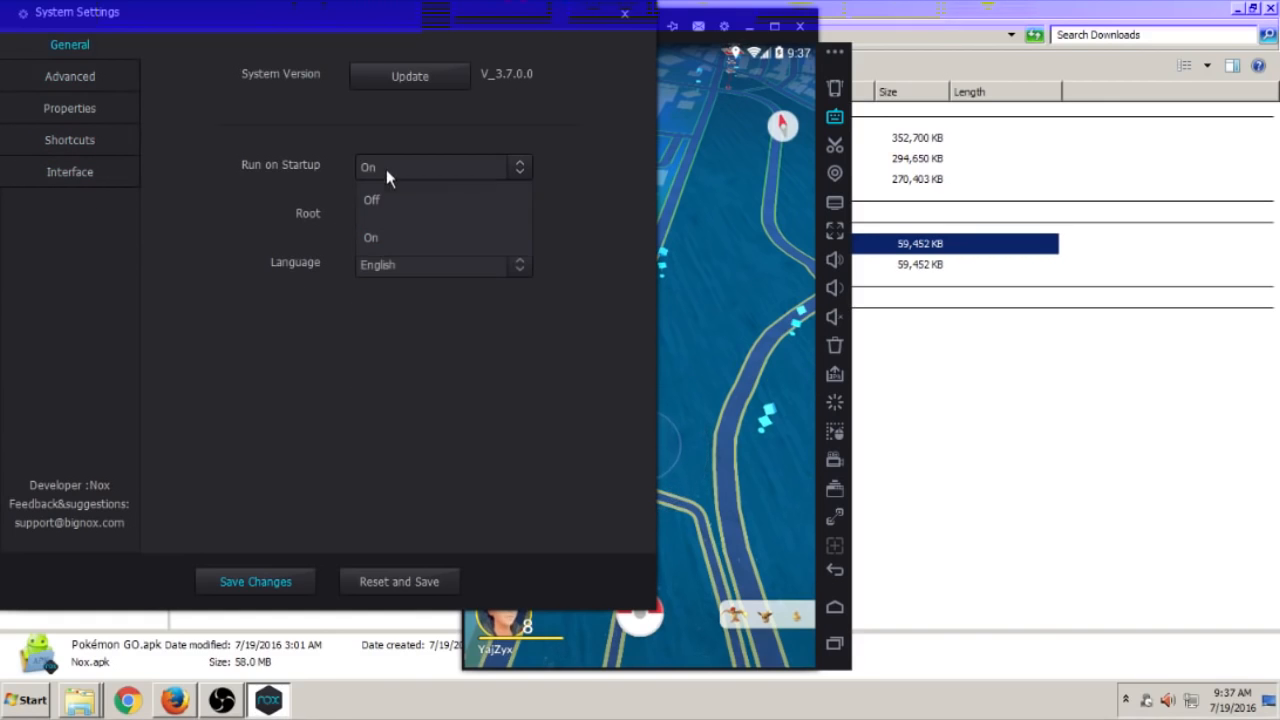
left_click(370, 237)
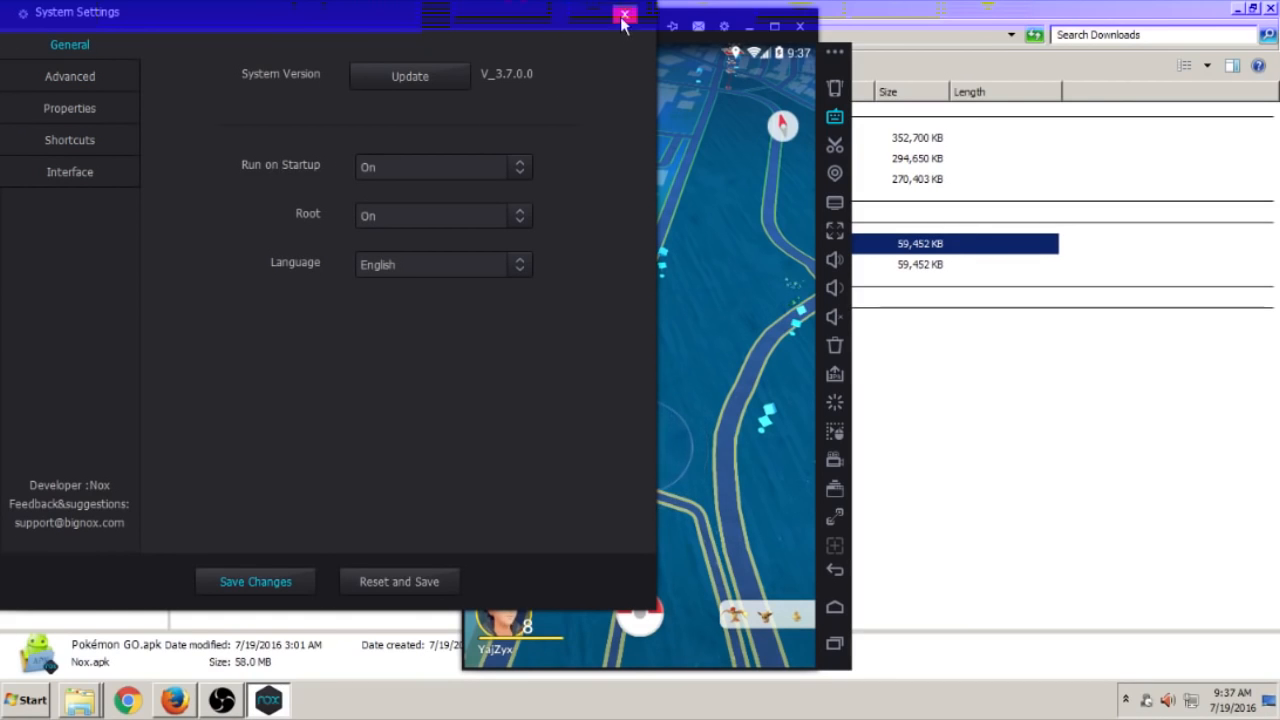
left_click(625, 14)
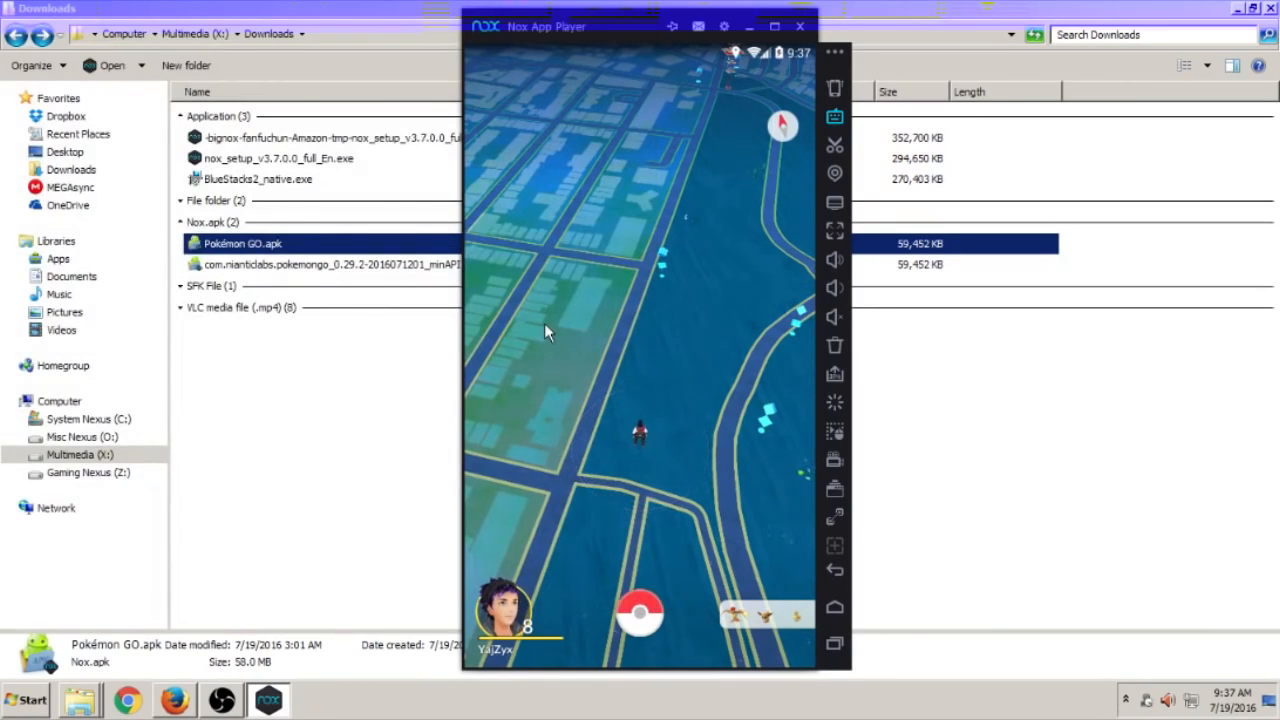